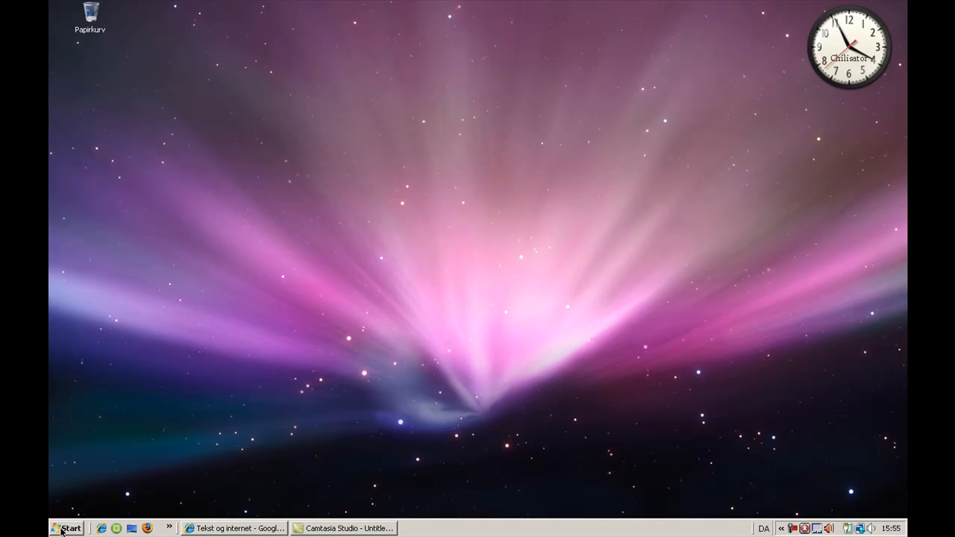
Open the System properties page from the Computer entry's Egenskaber in the Start menu
left_click(65, 528)
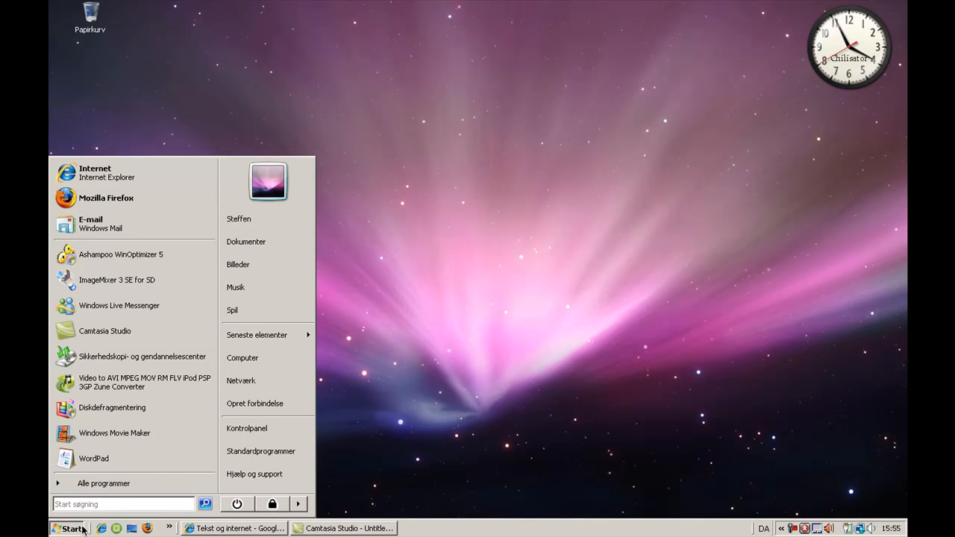
right_click(242, 358)
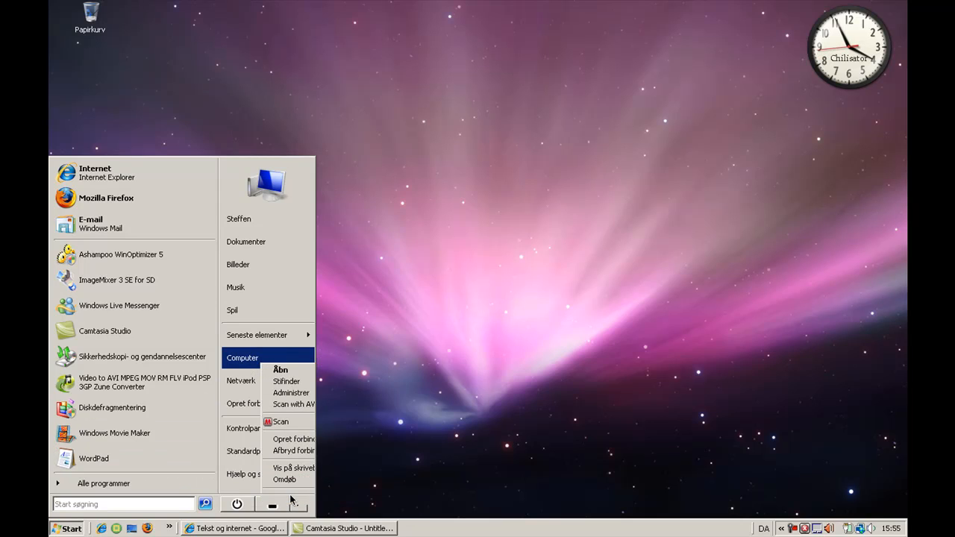
left_click(286, 382)
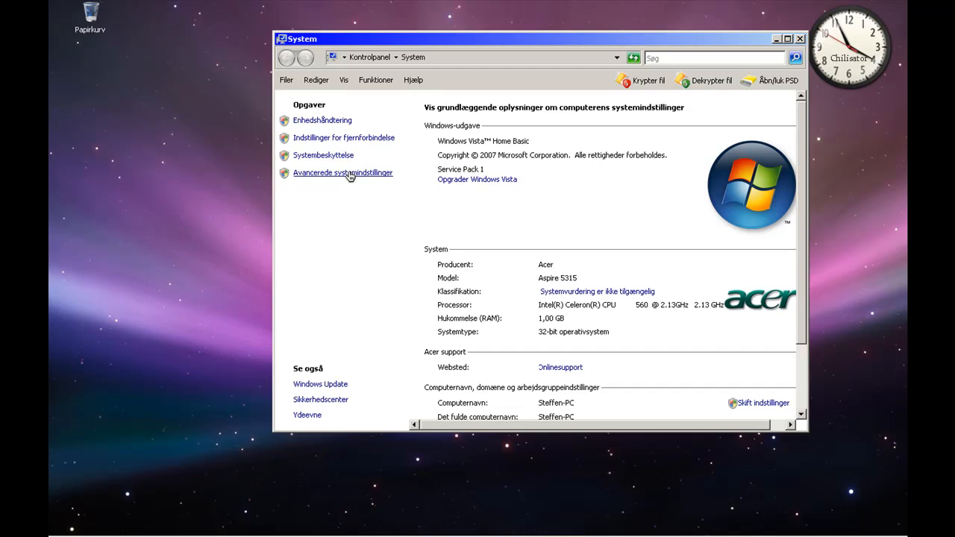
mouse_move(355, 179)
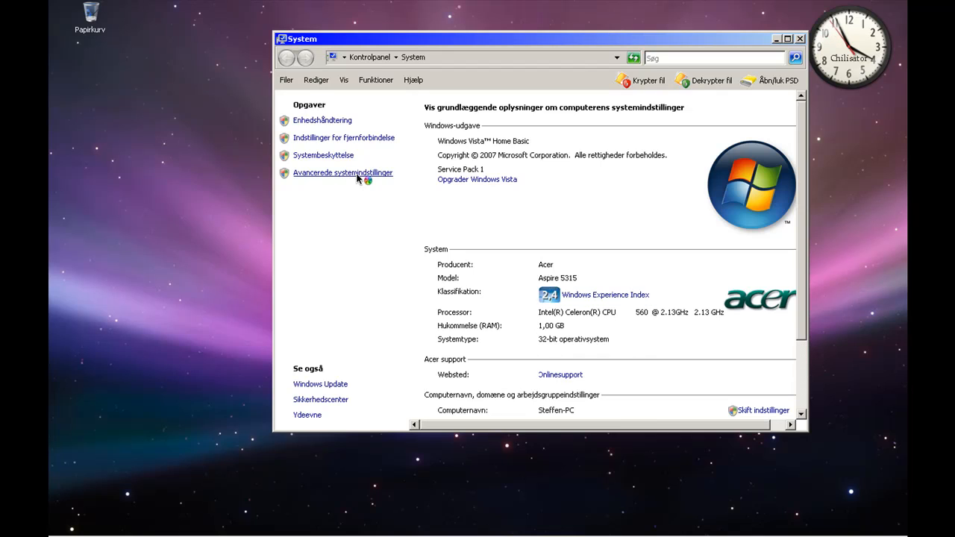
mouse_move(356, 209)
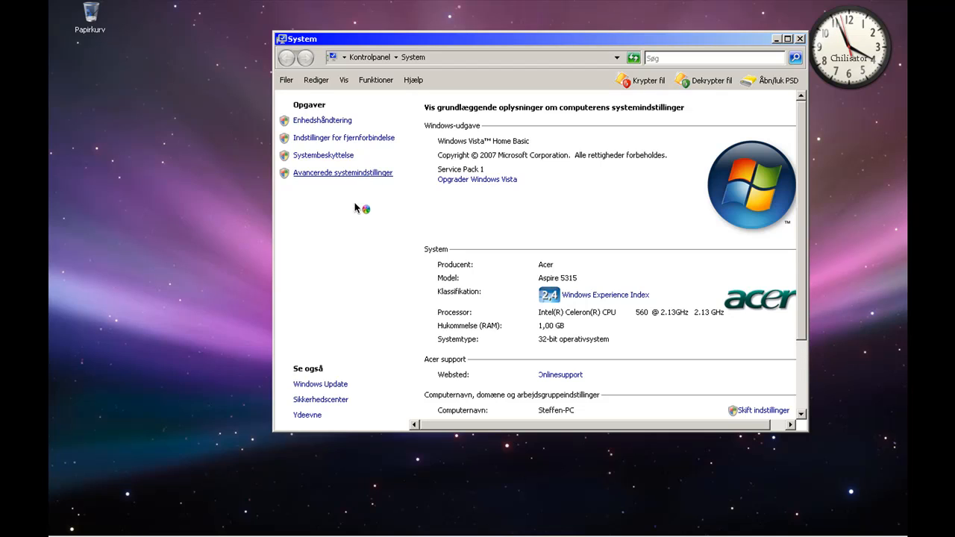
mouse_move(356, 209)
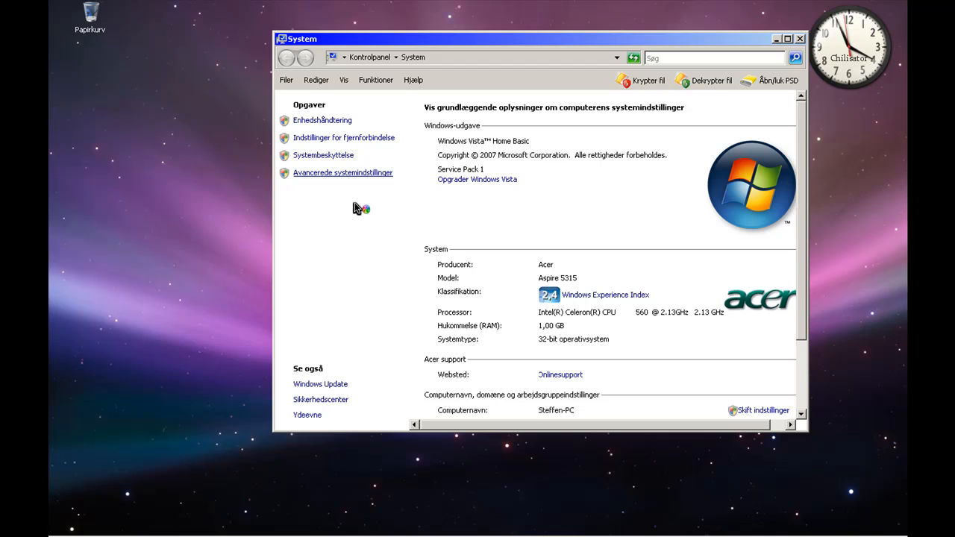
mouse_move(346, 284)
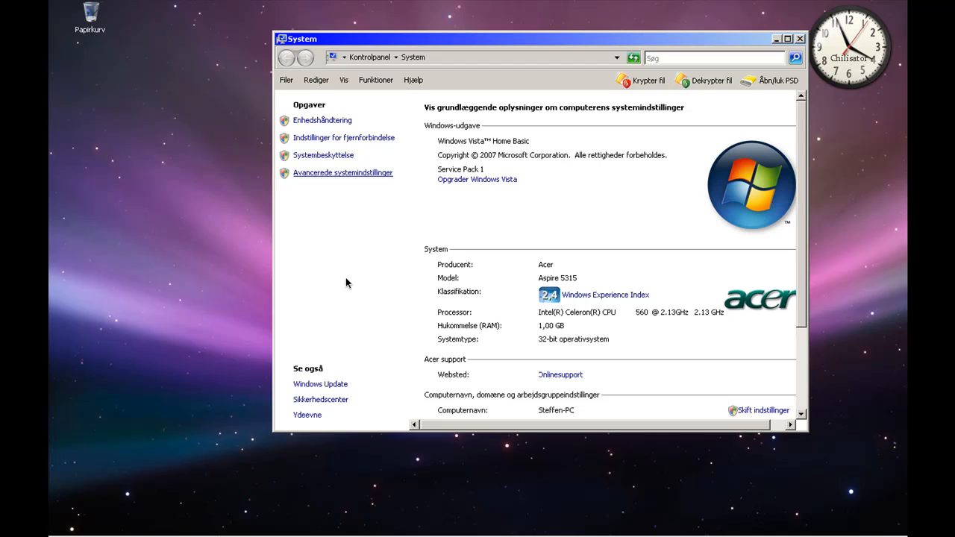
Open Avancerede systemindstillinger and the Ydeevne Indstillinger for visual effects
left_click(343, 173)
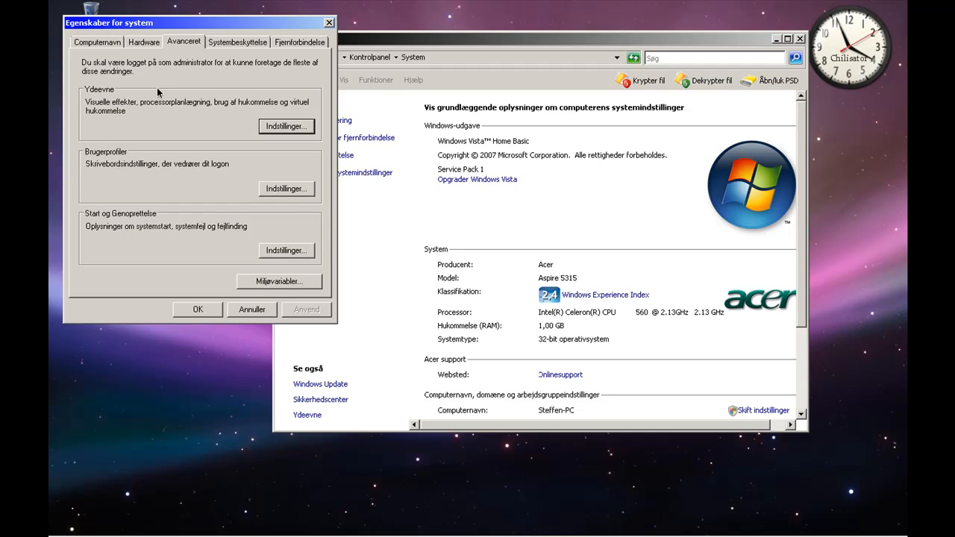
mouse_move(93, 97)
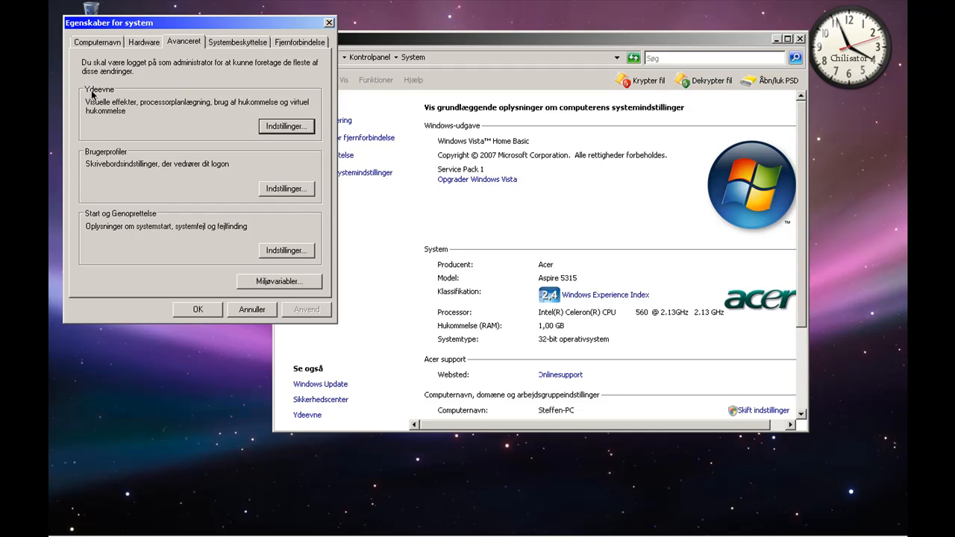
mouse_move(170, 103)
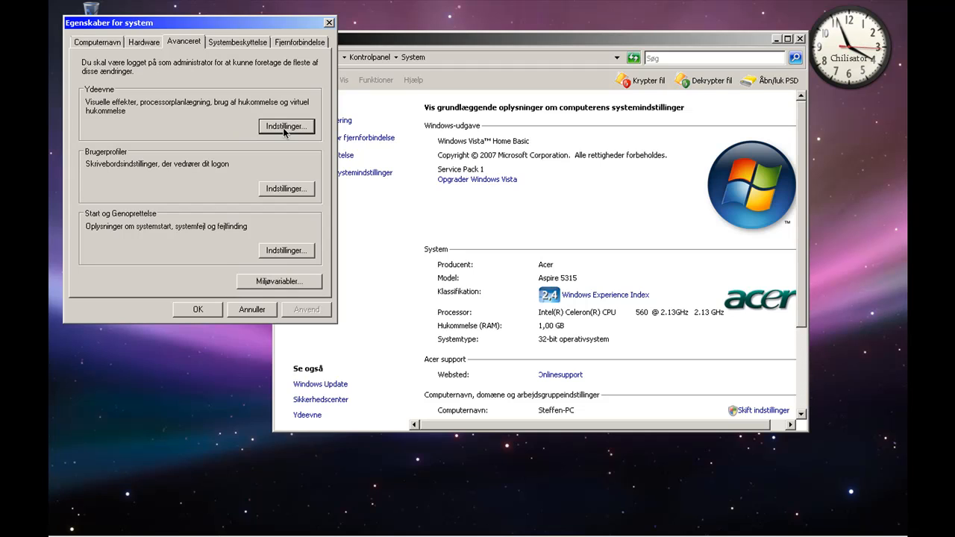
left_click(287, 125)
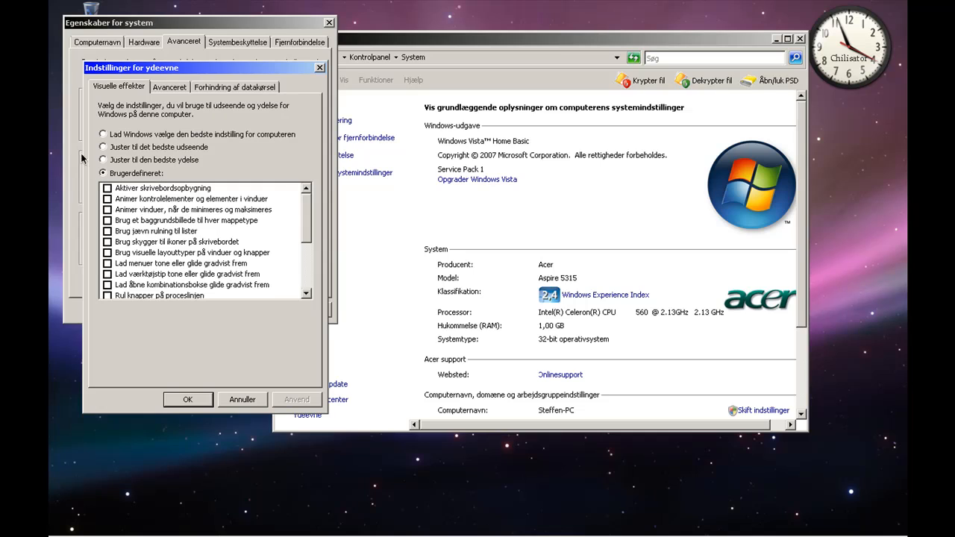
mouse_move(133, 219)
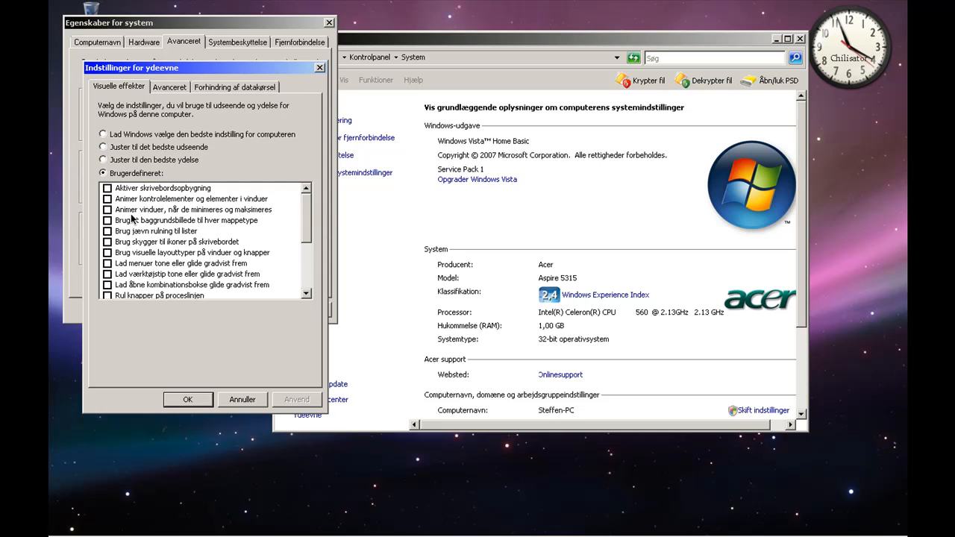
Uncheck Aktiver skrivebordsopbygning so all effects are off, then apply and confirm with OK
scroll("down", 3)
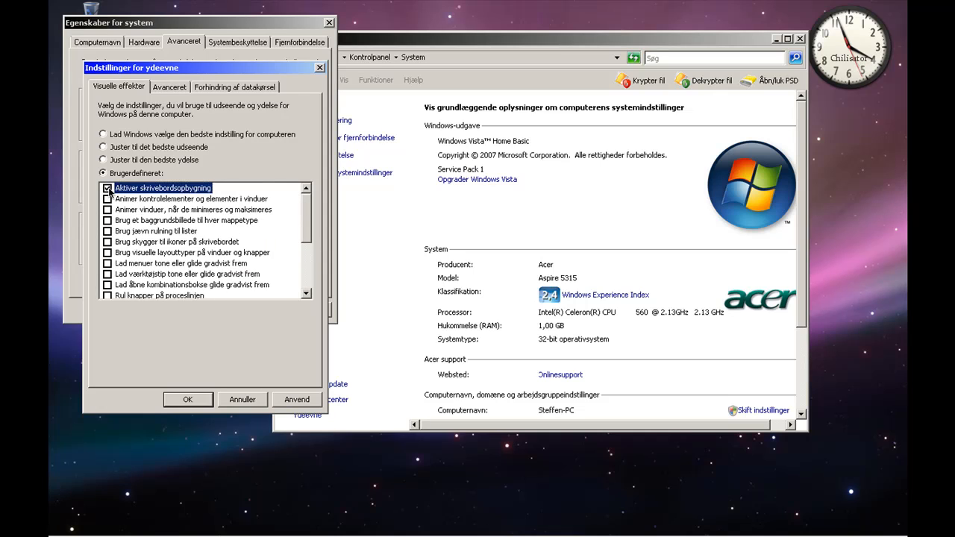
left_click(108, 188)
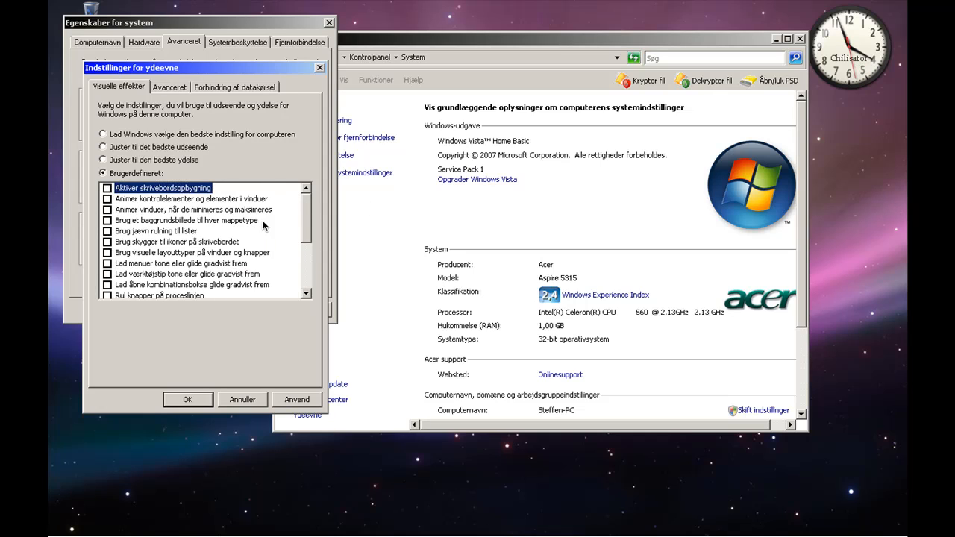
scroll("down", 3)
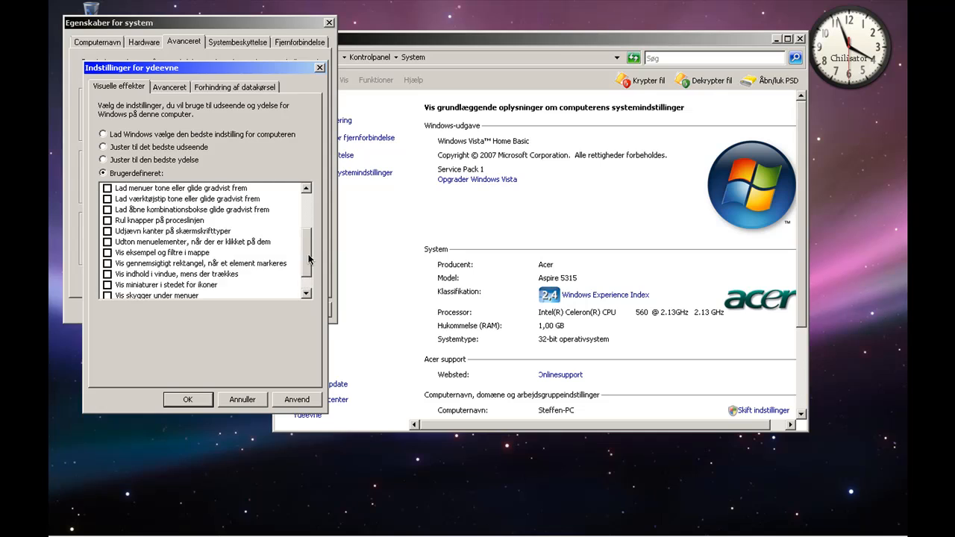
scroll("up", 3)
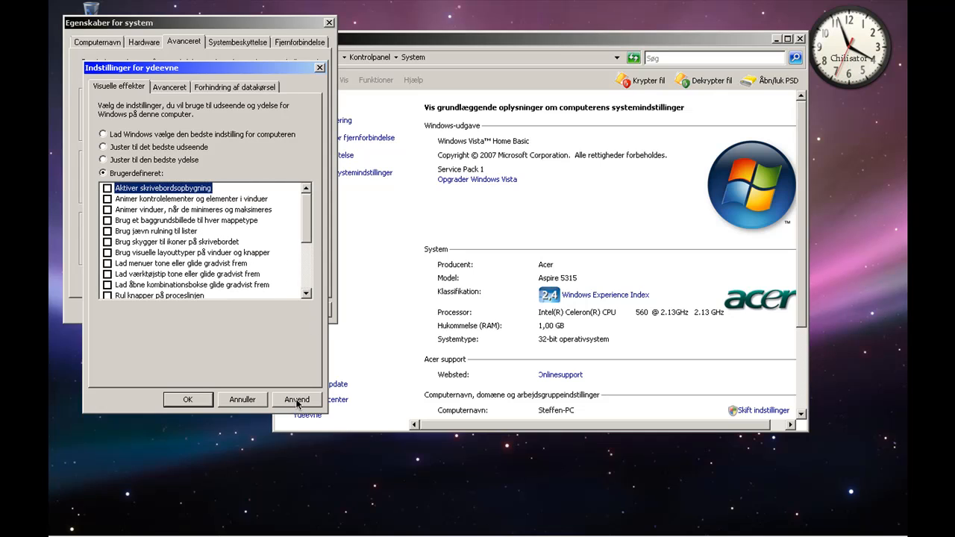
left_click(296, 399)
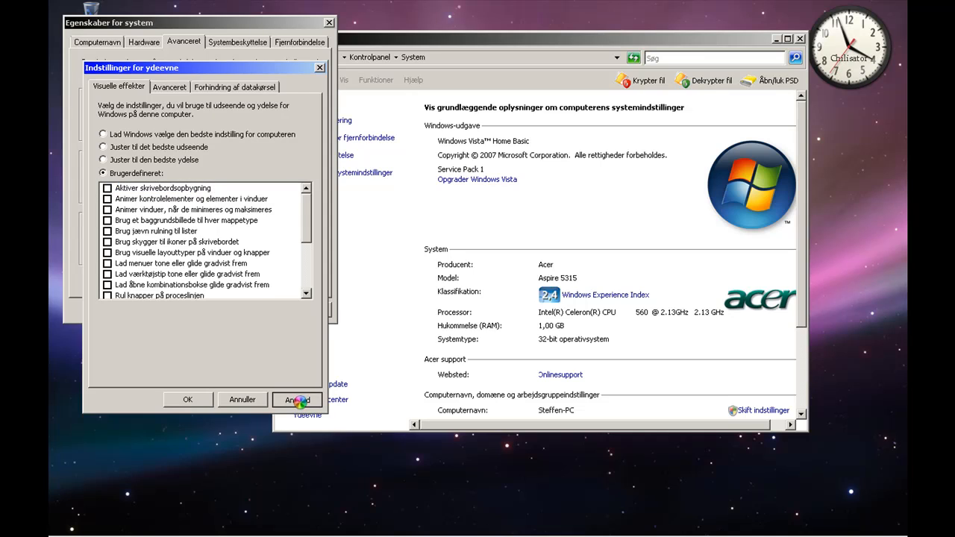
left_click(297, 400)
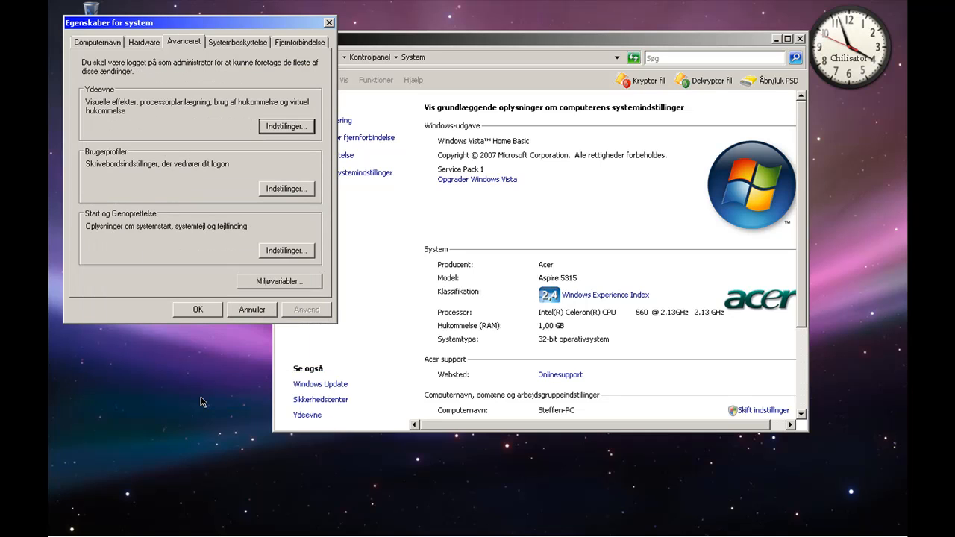
mouse_move(310, 92)
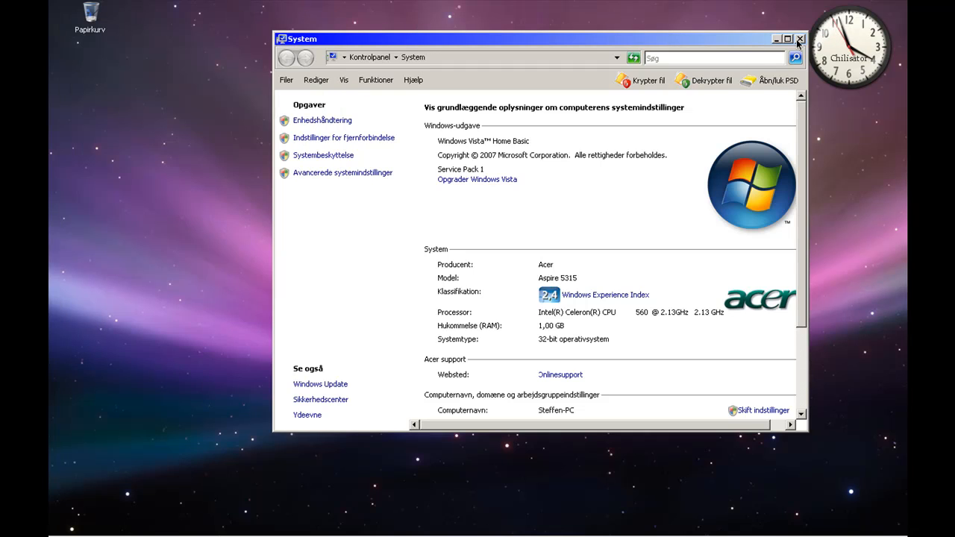
Close the System window, leaving the desktop with the Start menu open
left_click(67, 528)
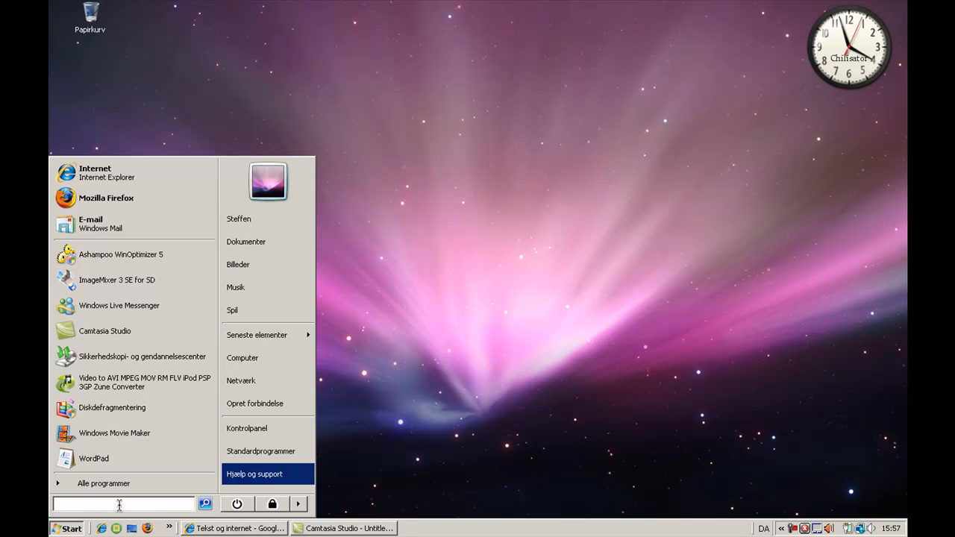
Search "disk" in the Start menu so Diskdefragmentering appears in the results
type("d")
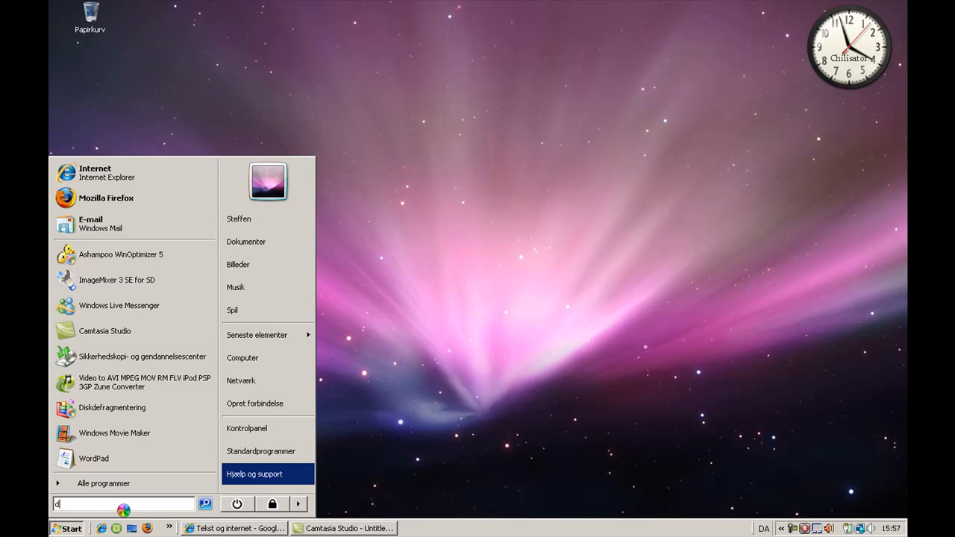
type("isk")
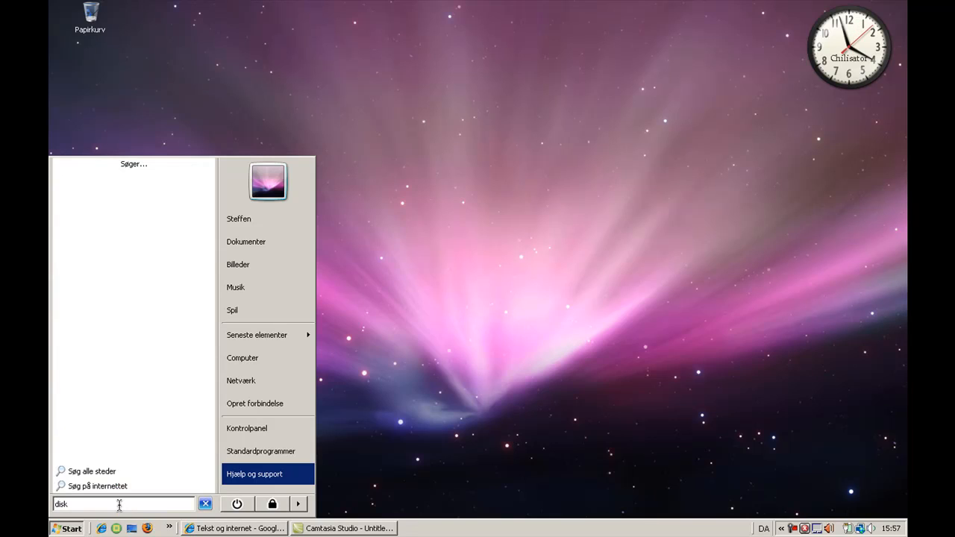
type("disk")
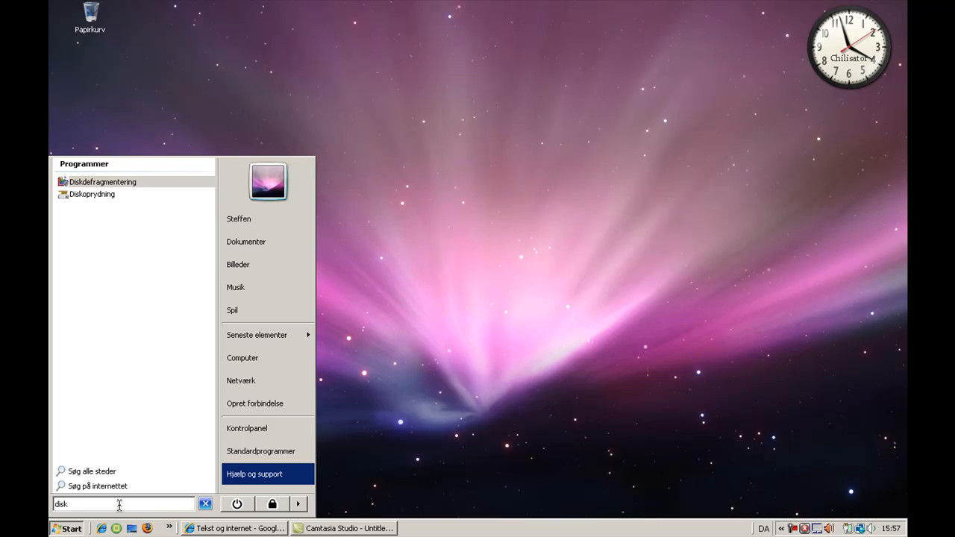
mouse_move(101, 182)
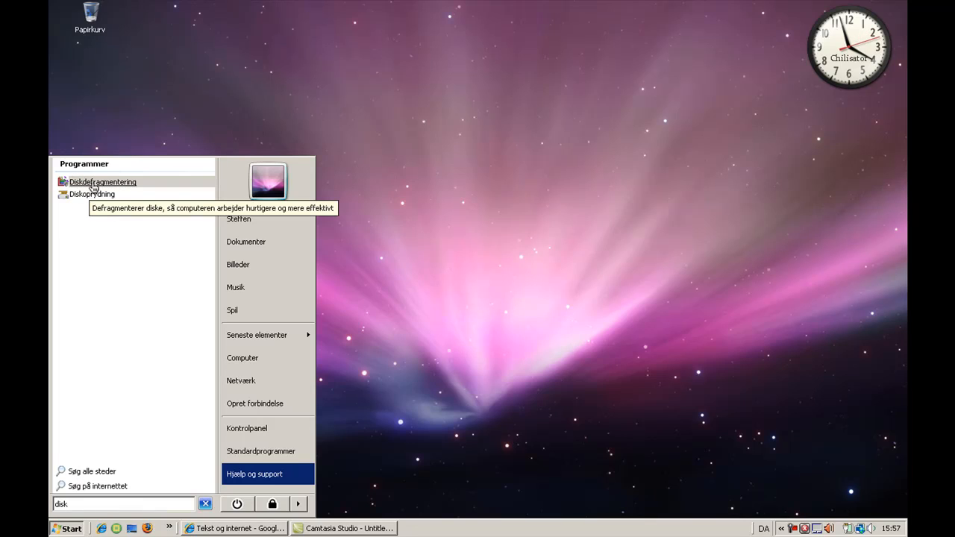
mouse_move(165, 215)
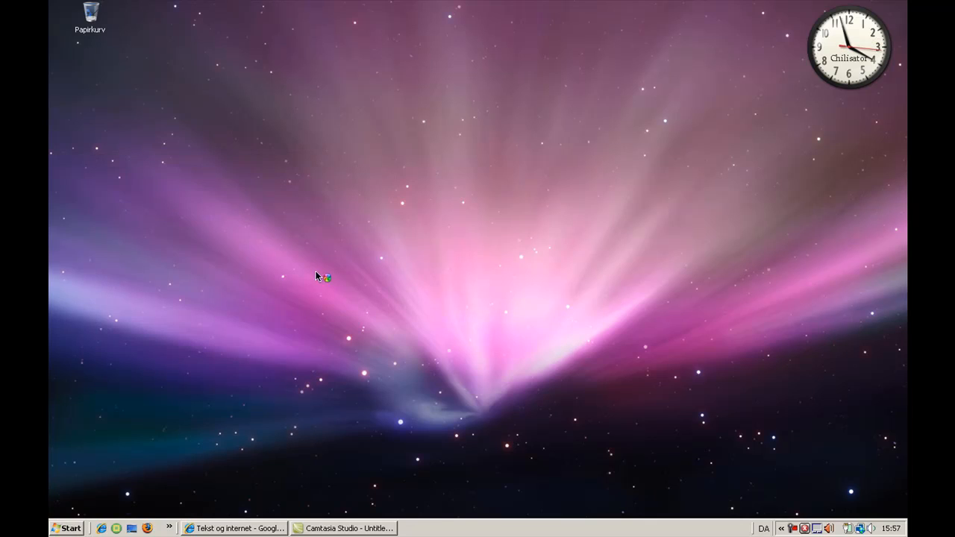
mouse_move(340, 311)
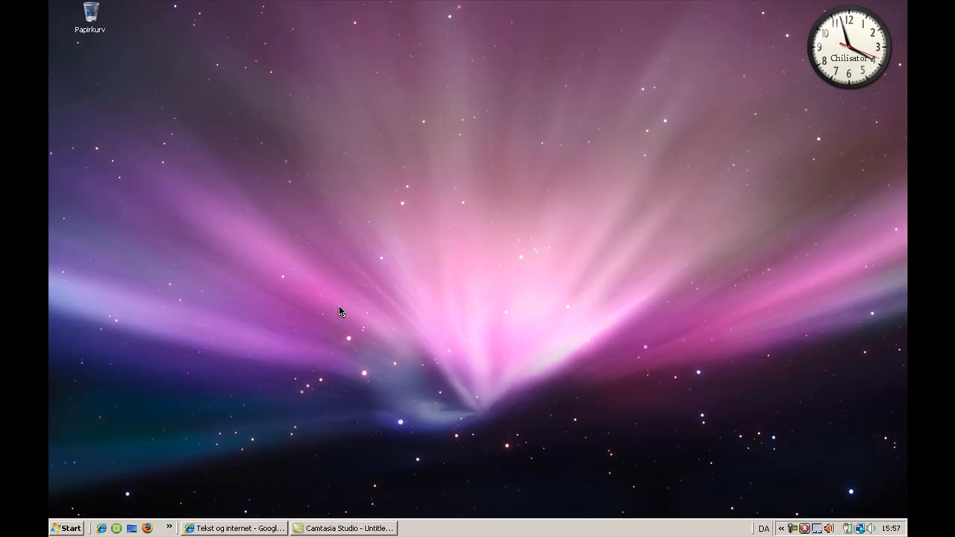
mouse_move(388, 358)
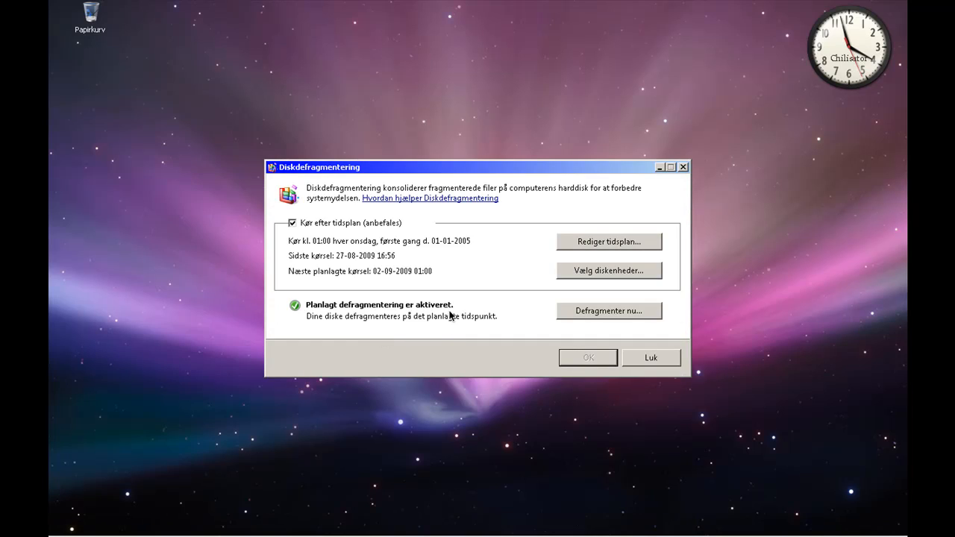
mouse_move(582, 321)
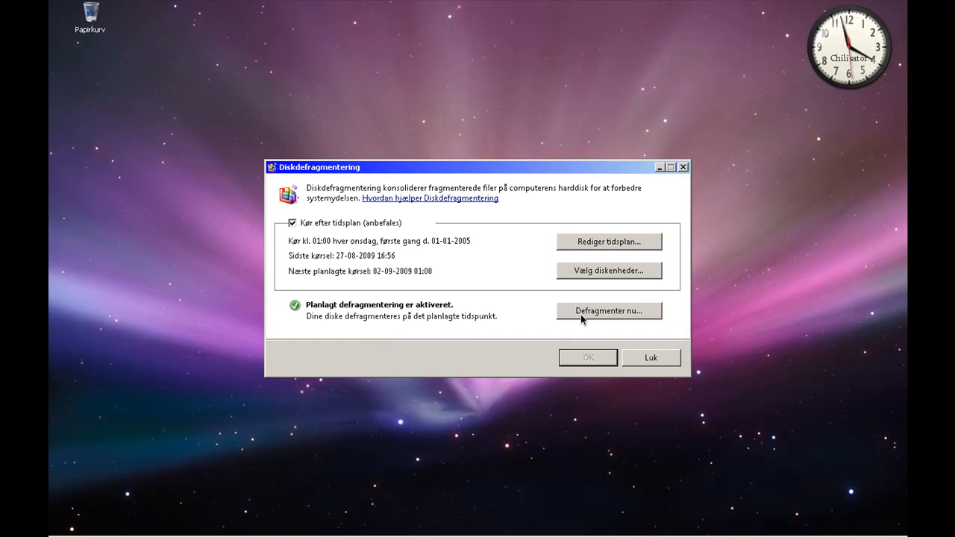
mouse_move(625, 320)
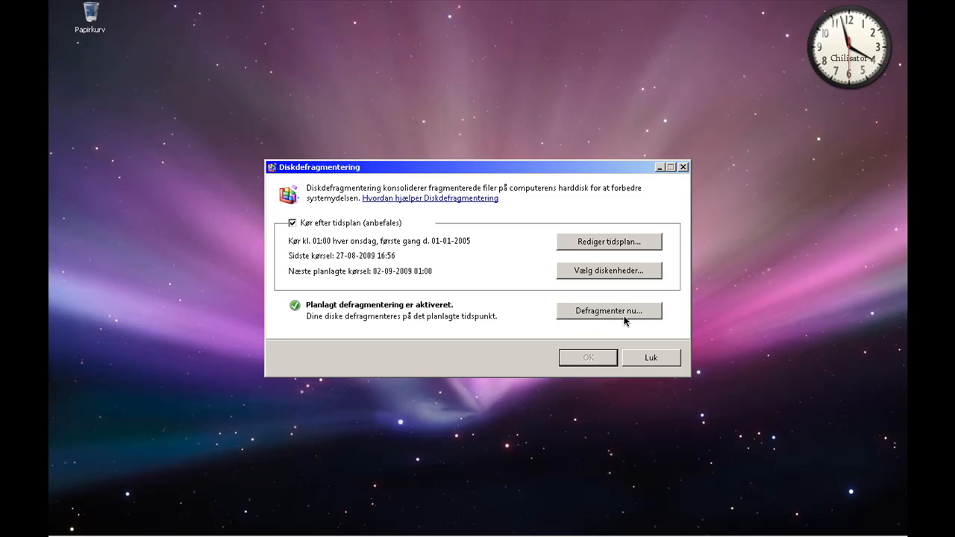
mouse_move(540, 316)
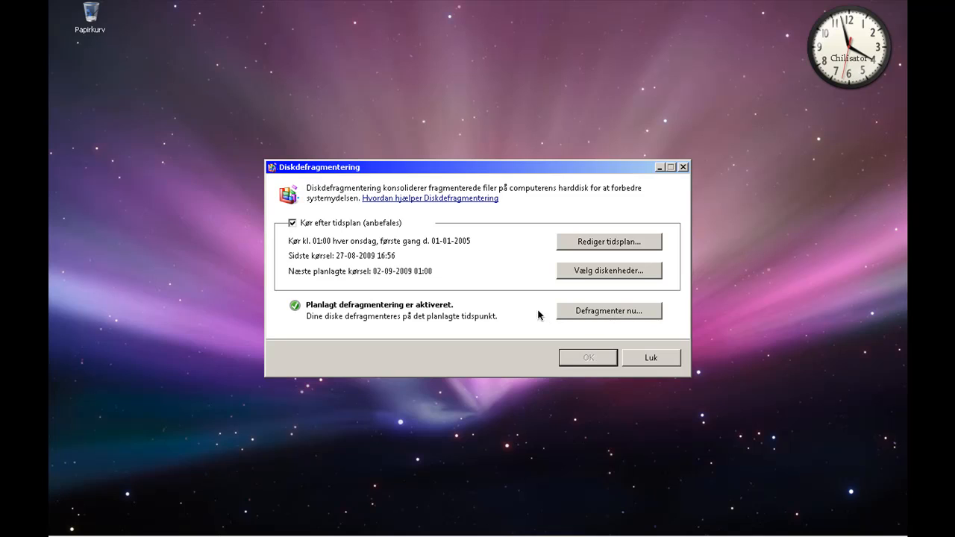
mouse_move(318, 291)
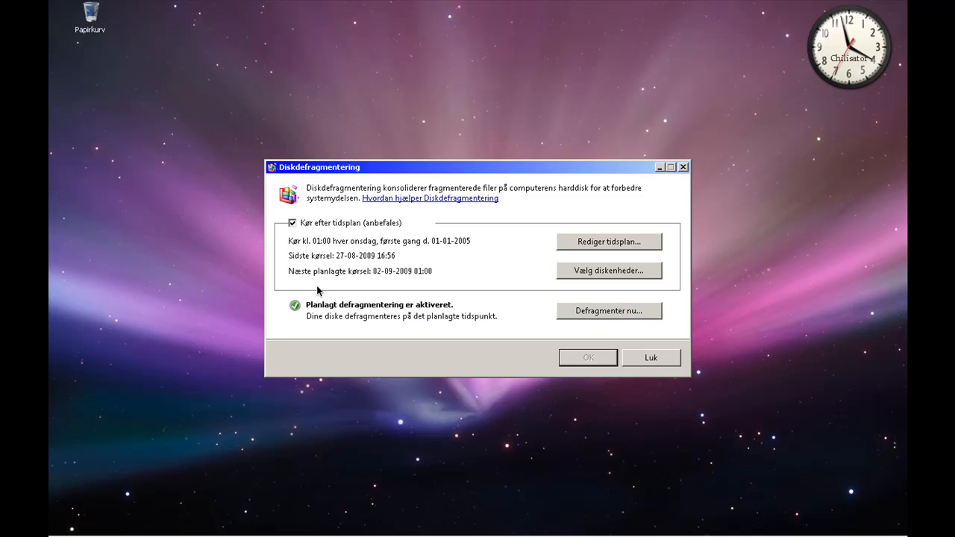
mouse_move(271, 326)
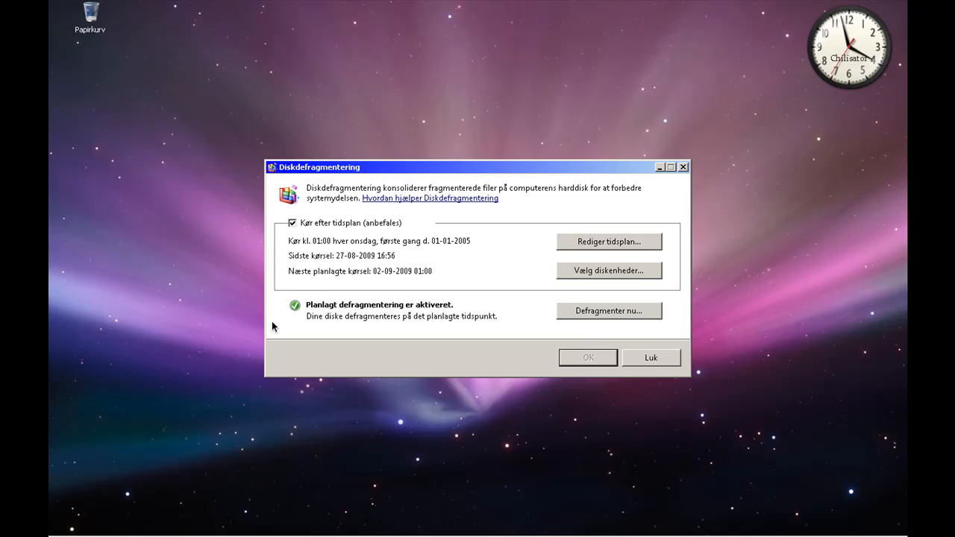
mouse_move(436, 334)
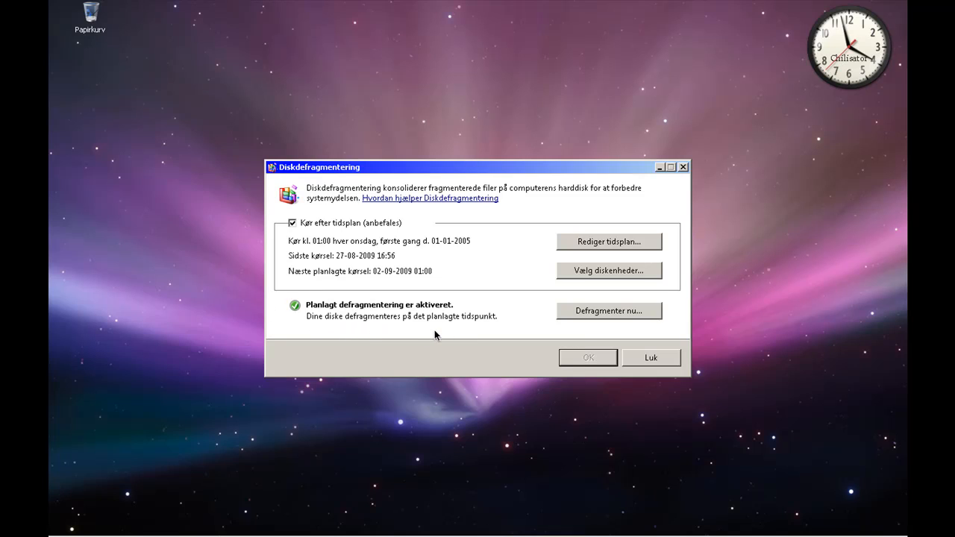
mouse_move(501, 326)
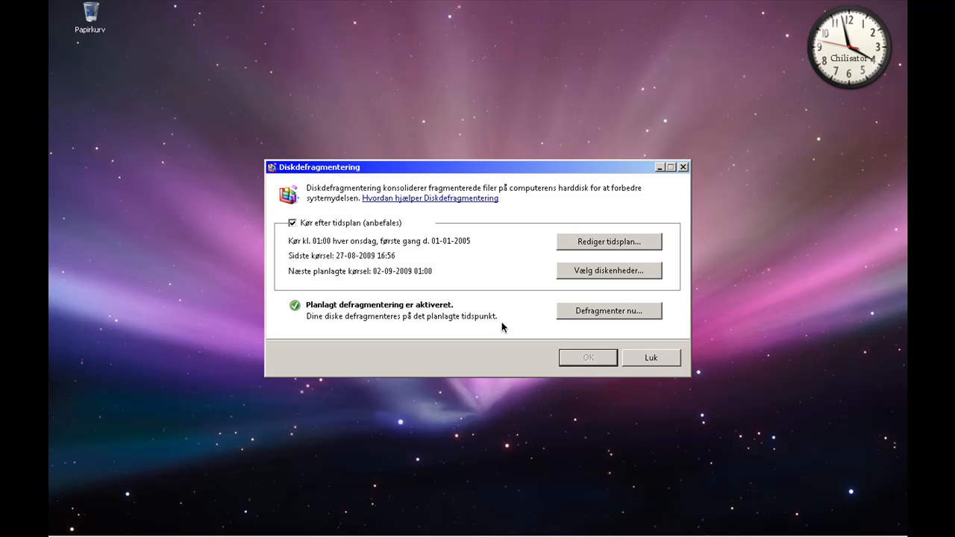
mouse_move(511, 331)
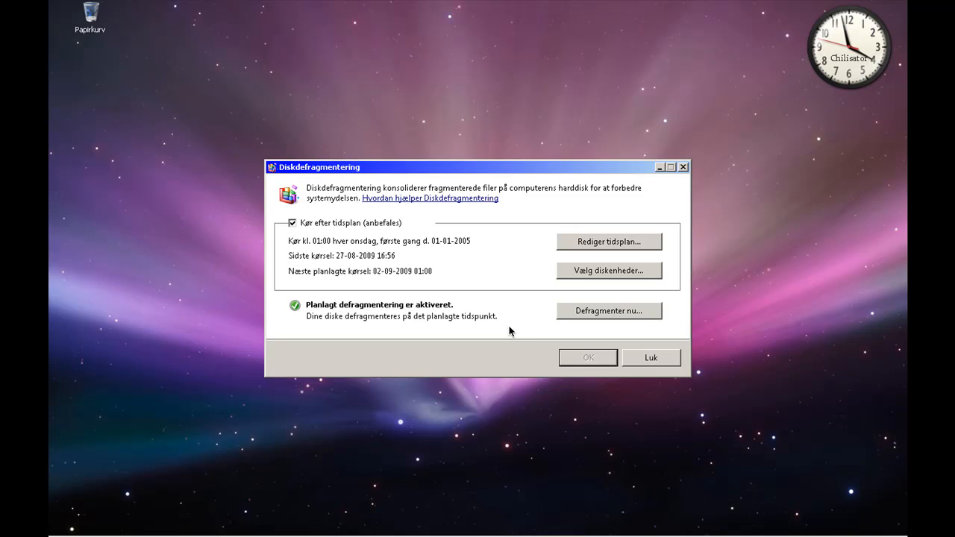
left_click(650, 359)
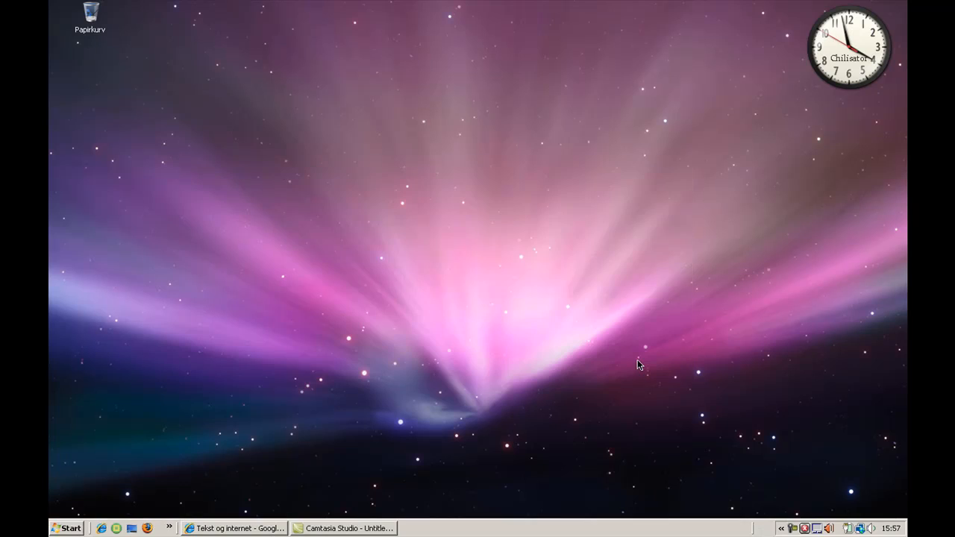
mouse_move(65, 528)
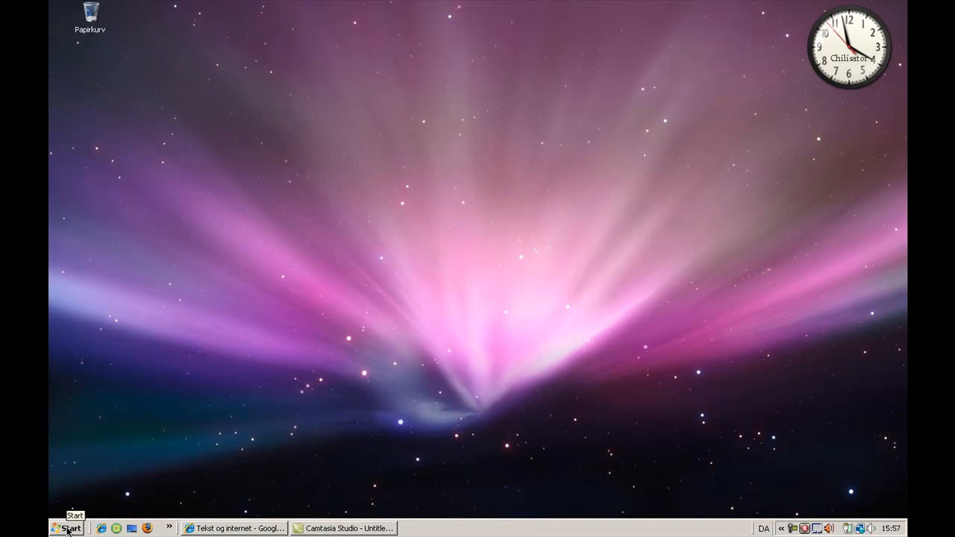
left_click(67, 529)
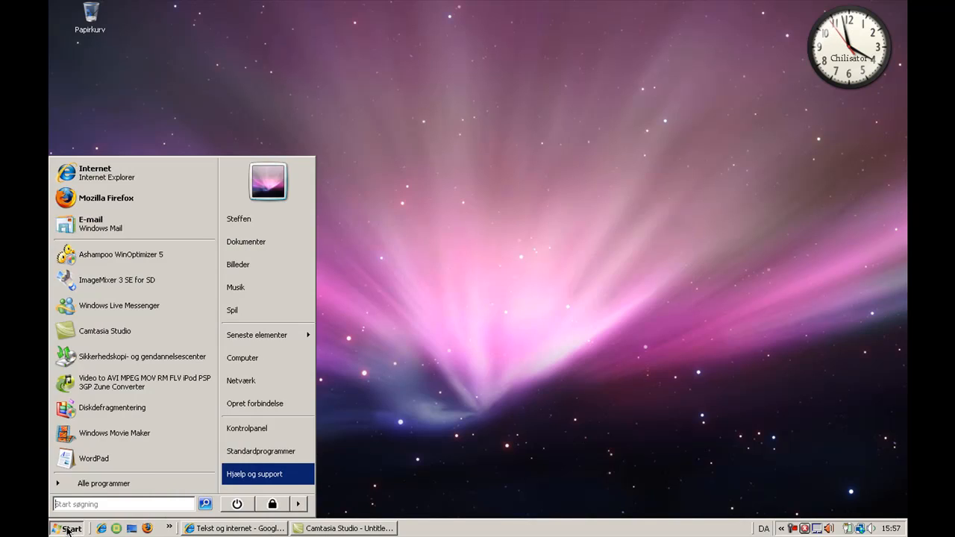
mouse_move(241, 358)
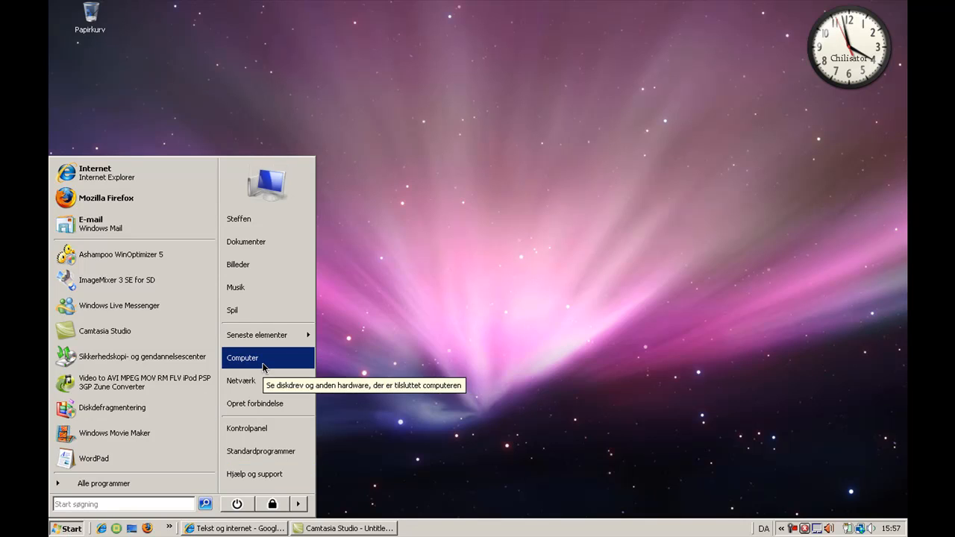
mouse_move(122, 505)
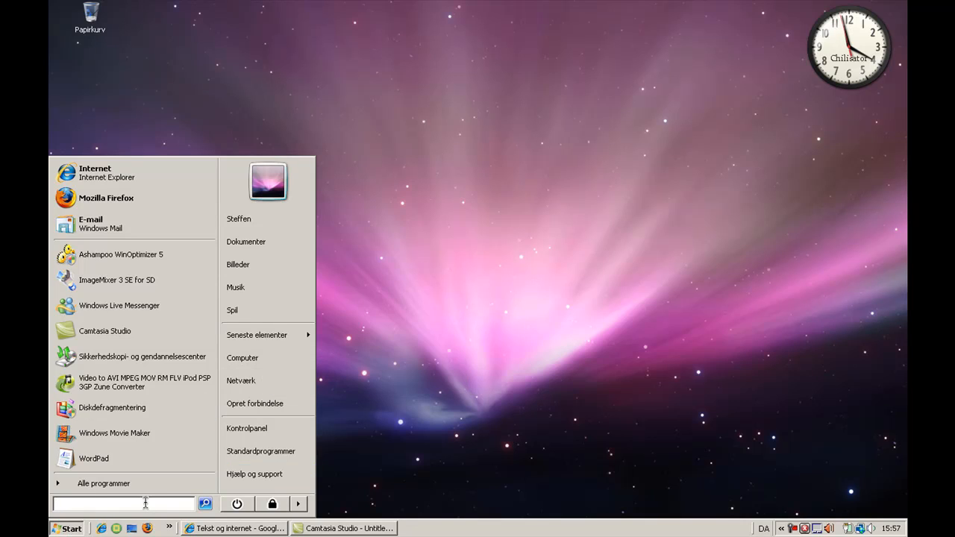
type("k")
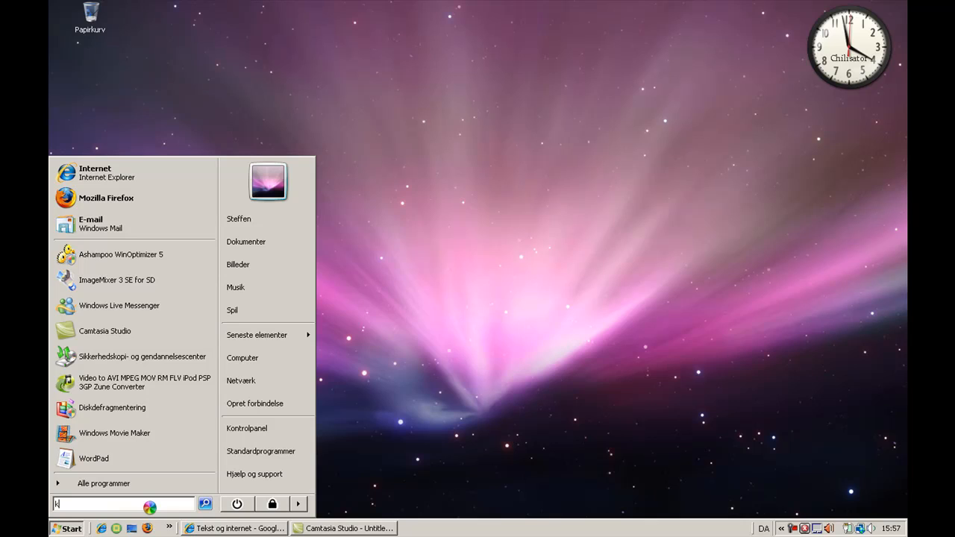
type("ør")
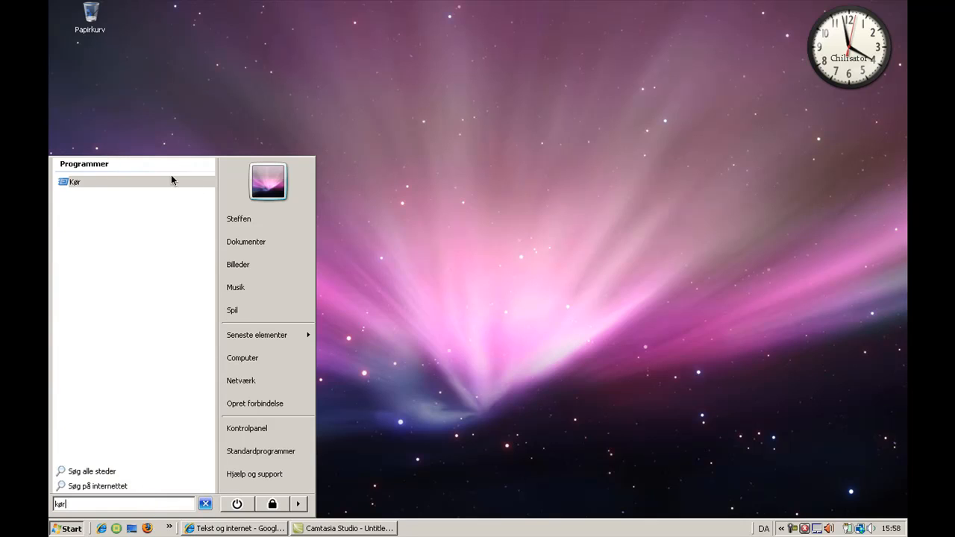
left_click(75, 182)
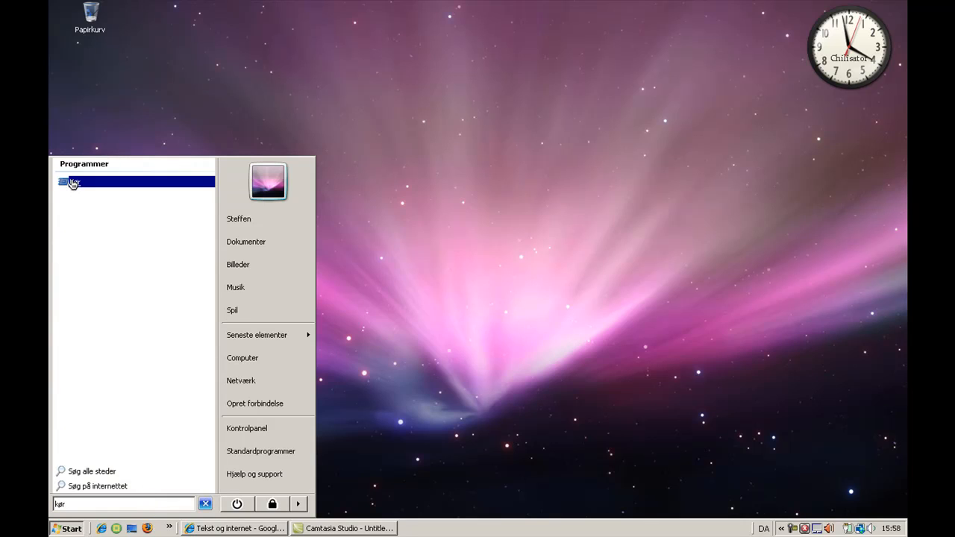
left_click(72, 182)
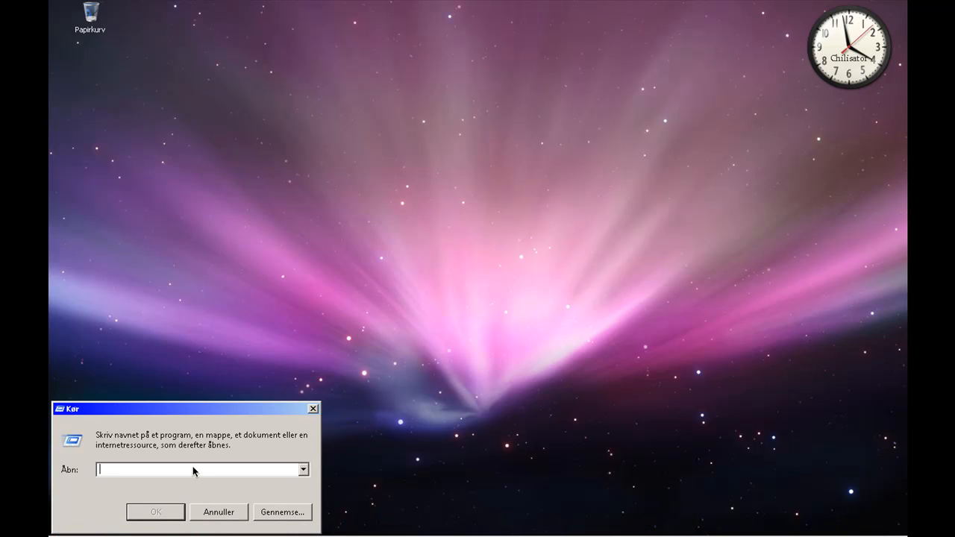
type("m")
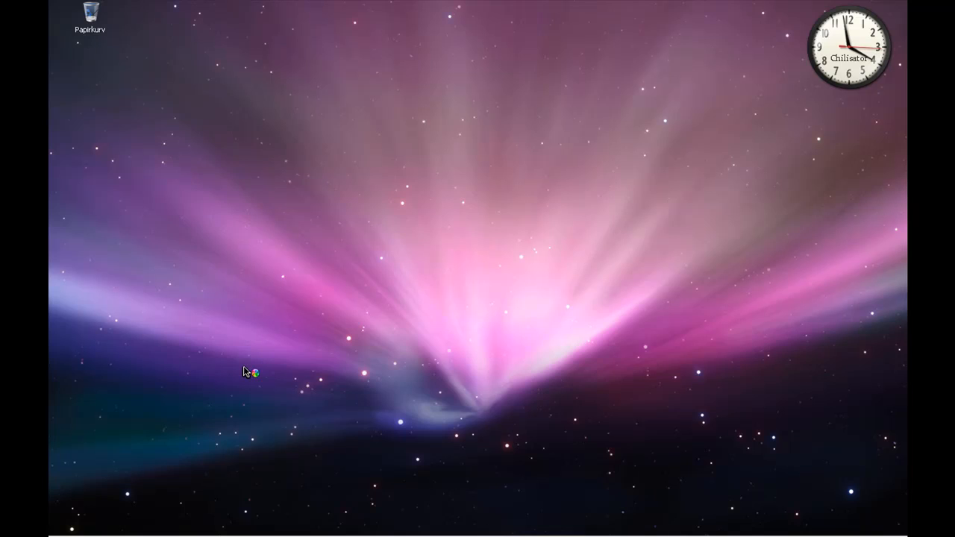
mouse_move(489, 274)
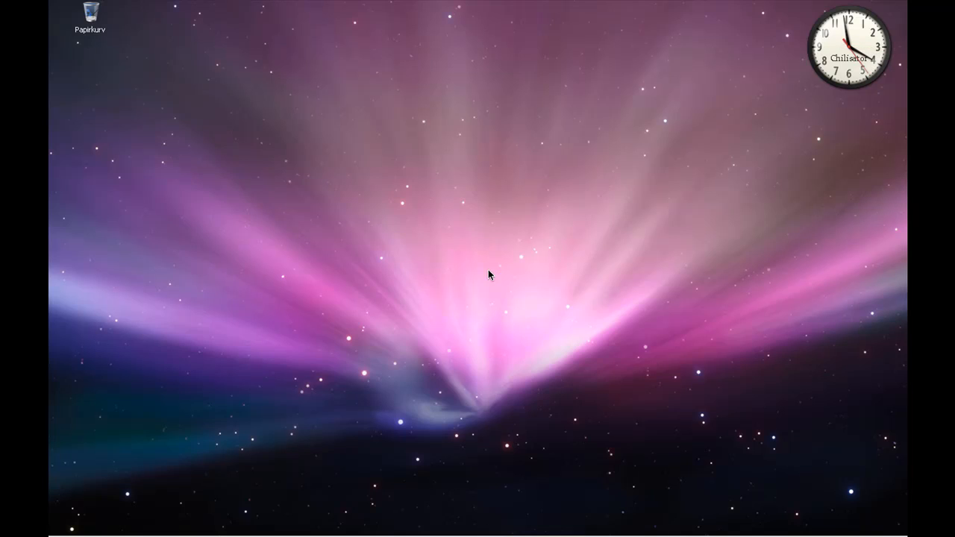
mouse_move(477, 270)
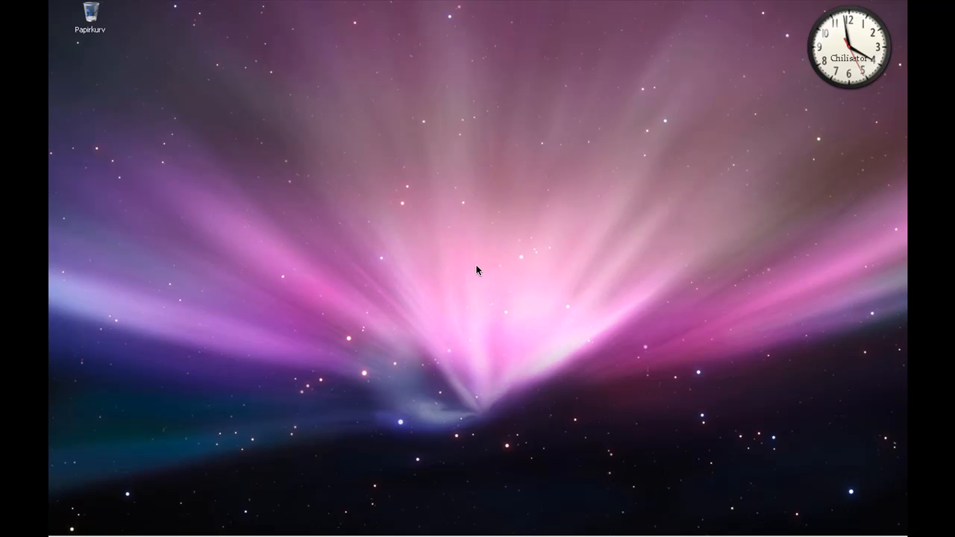
mouse_move(434, 432)
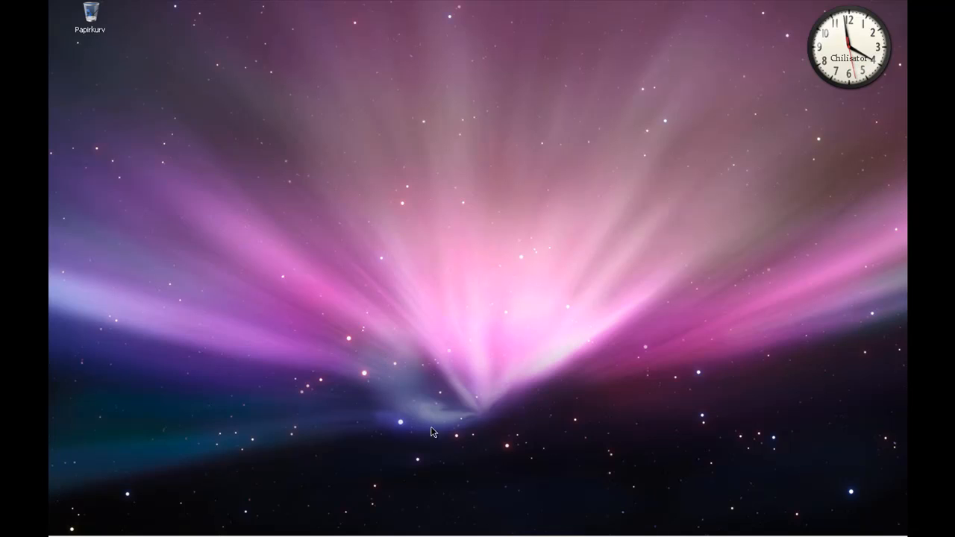
mouse_move(564, 414)
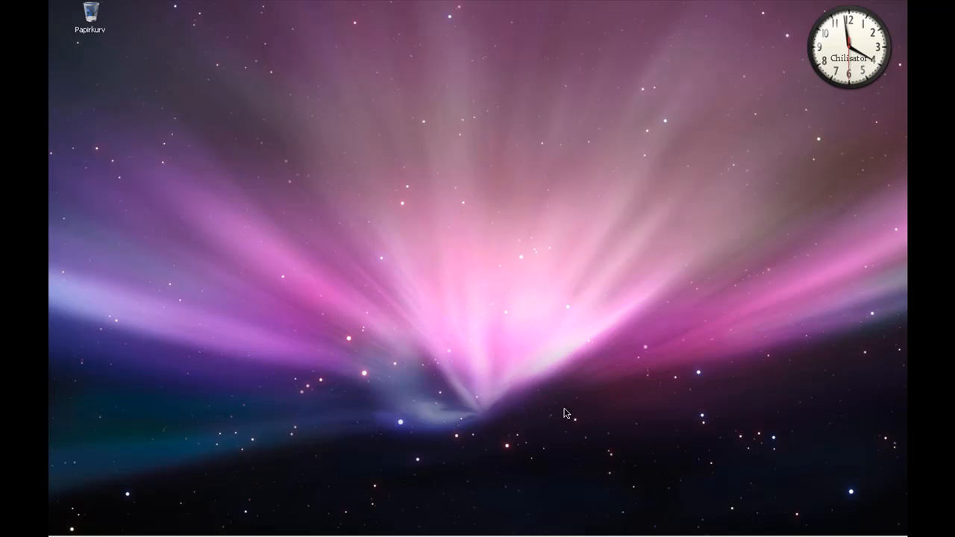
mouse_move(436, 271)
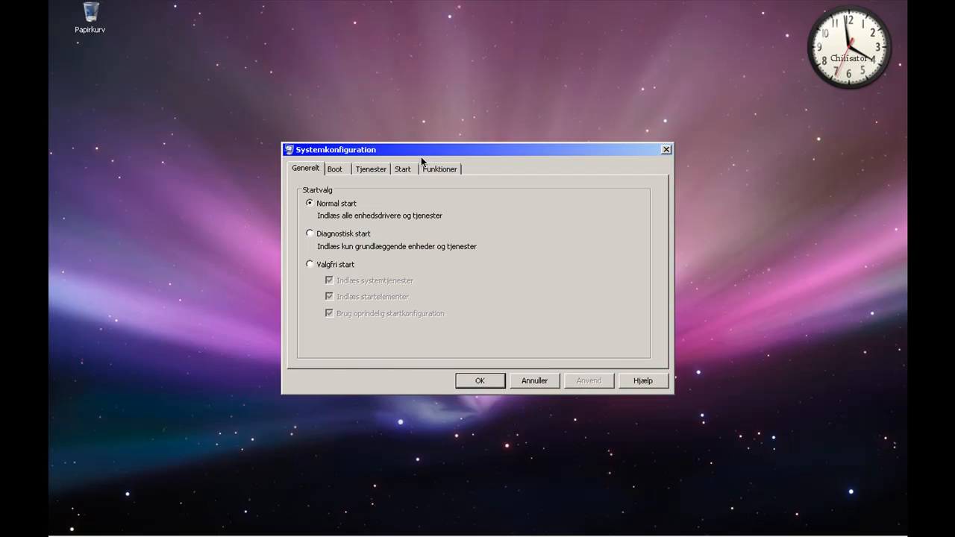
mouse_move(406, 179)
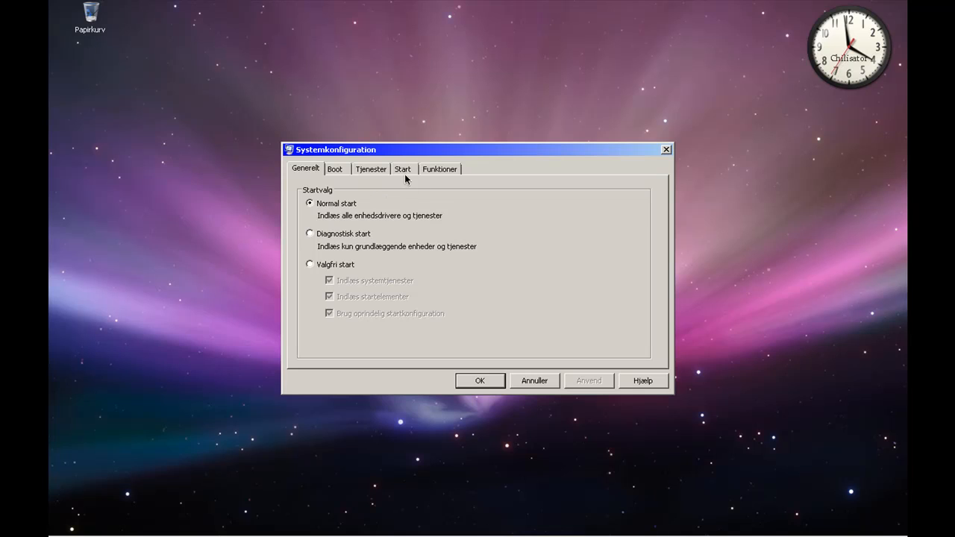
left_click(403, 169)
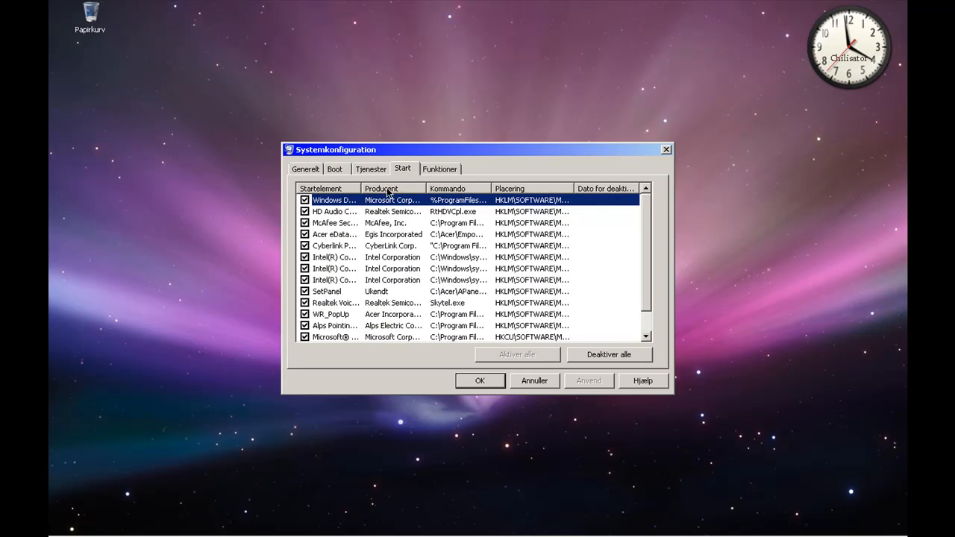
mouse_move(334, 212)
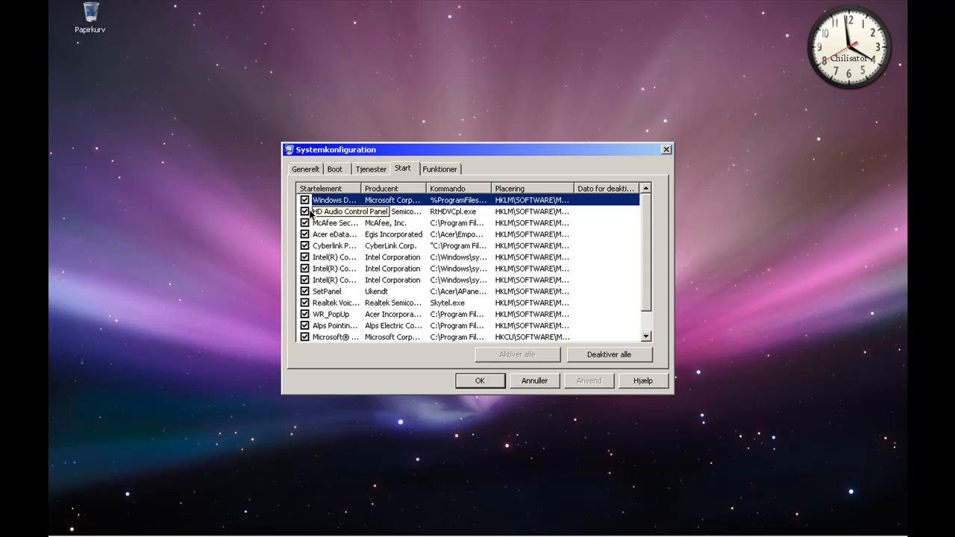
scroll("down", 3)
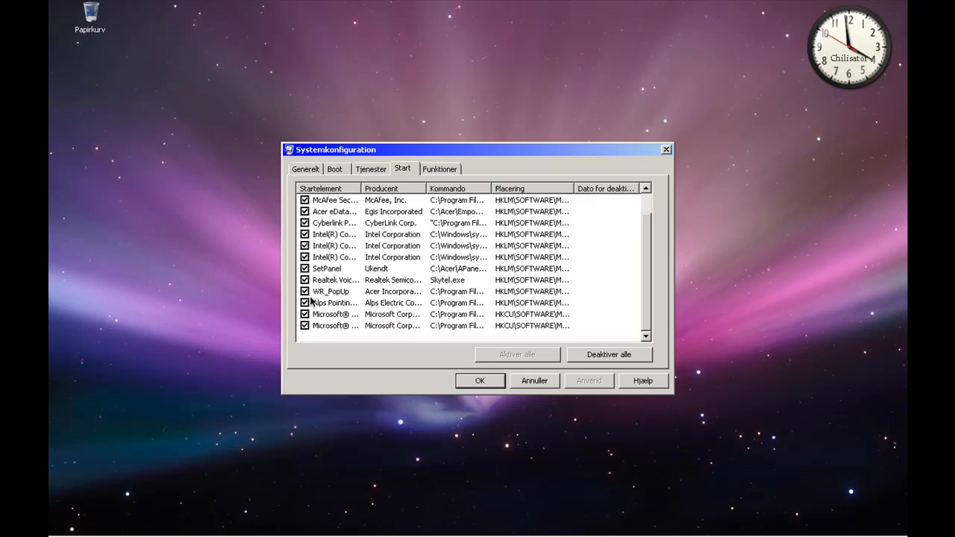
scroll("up", 3)
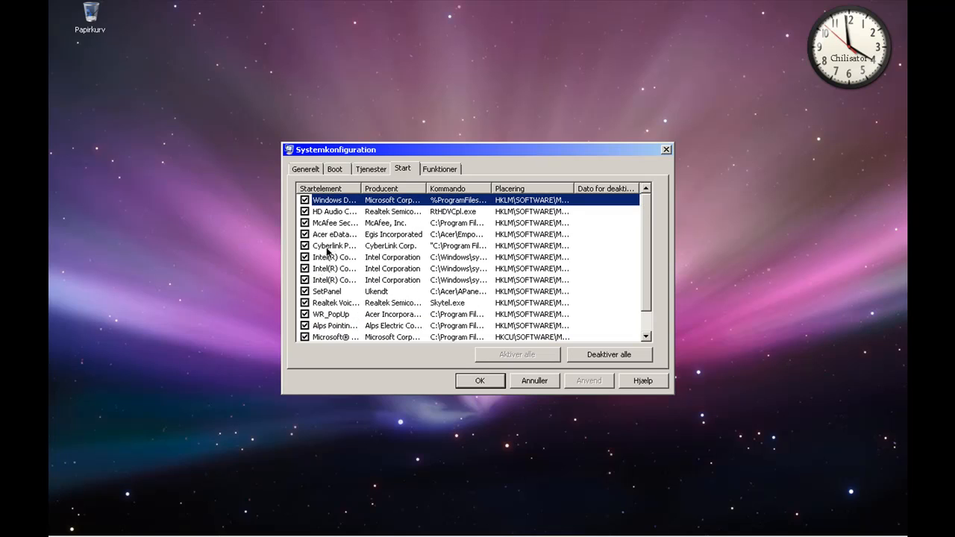
mouse_move(328, 224)
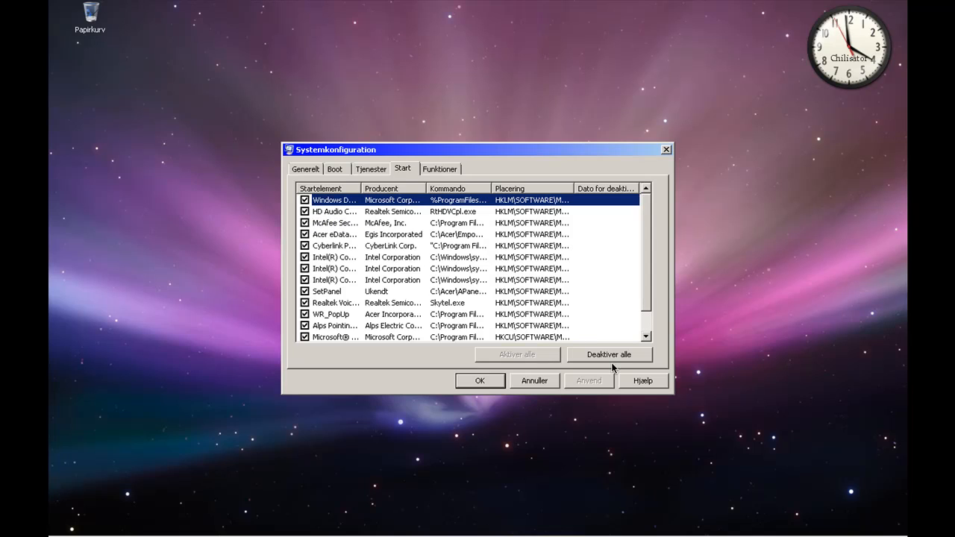
mouse_move(570, 376)
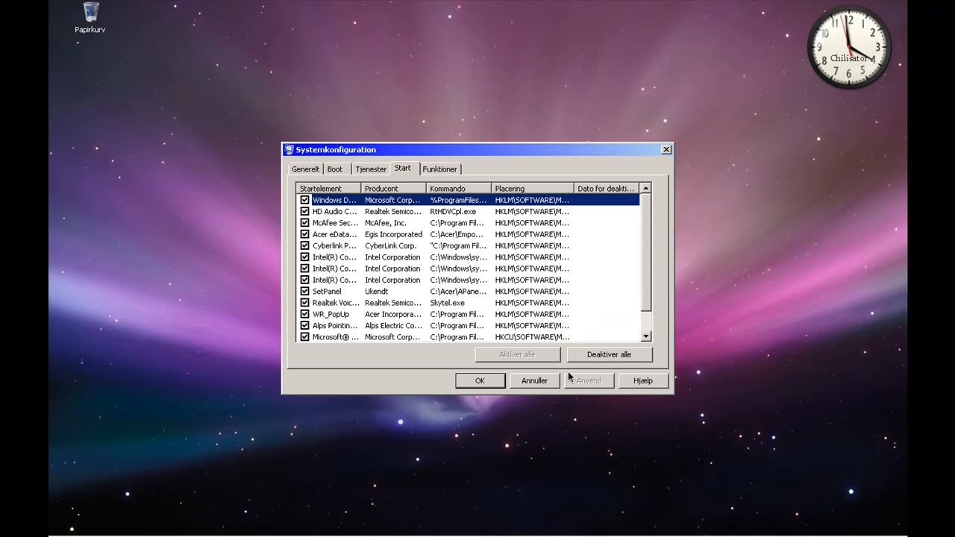
mouse_move(564, 155)
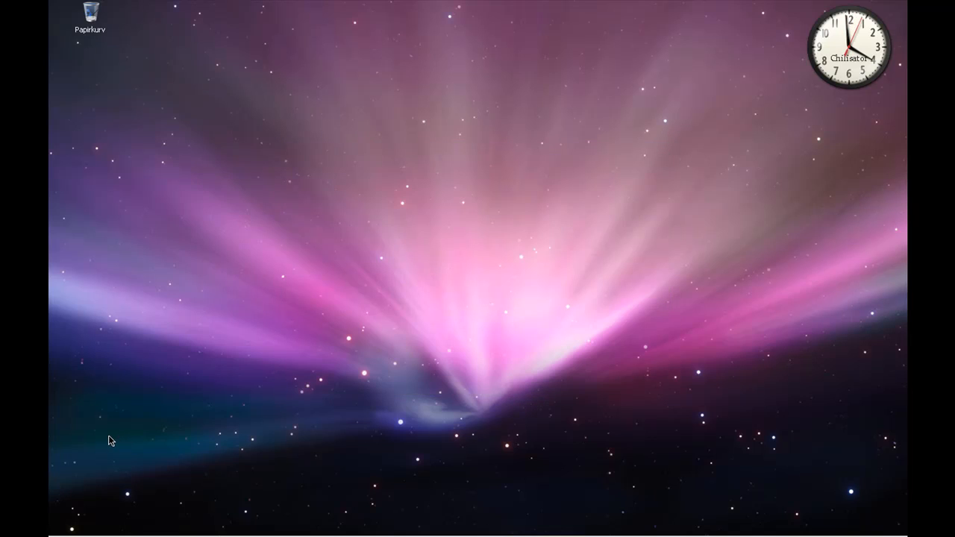
Search "ccl" in the Start menu and launch CCleaner from the results
left_click(65, 528)
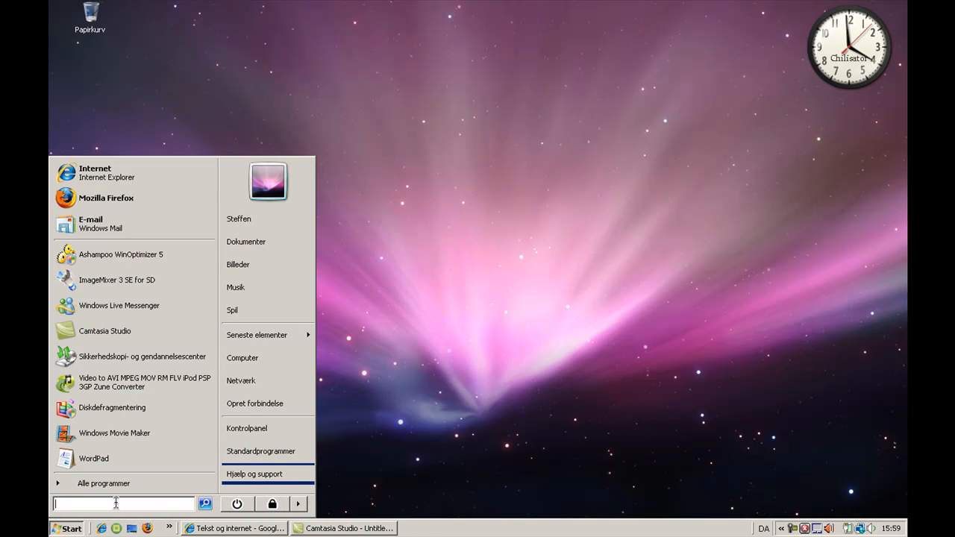
type("ccleaner")
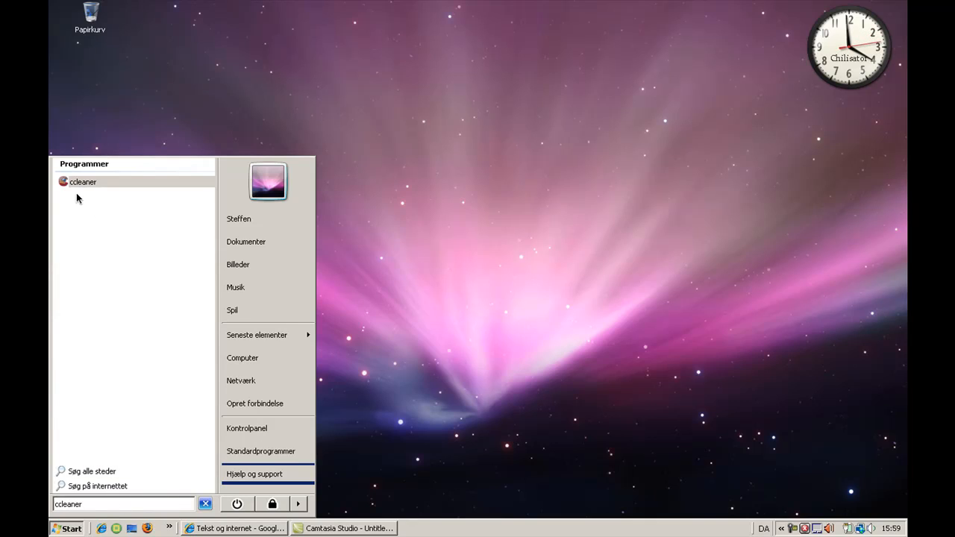
left_click(304, 235)
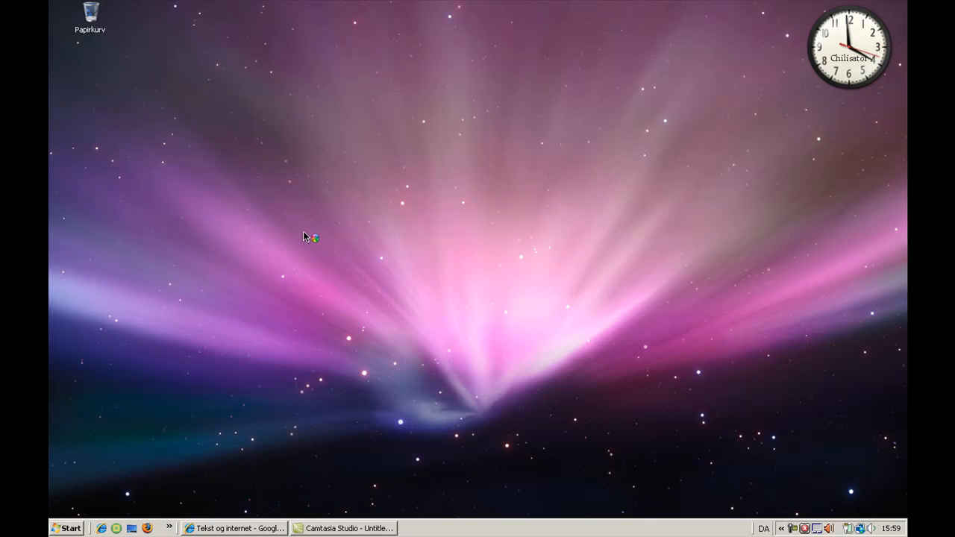
mouse_move(305, 236)
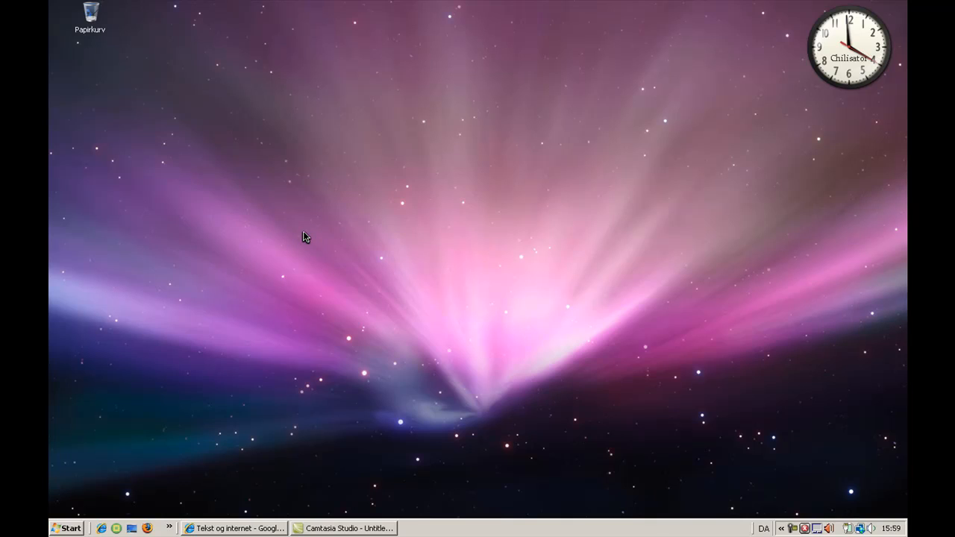
mouse_move(418, 305)
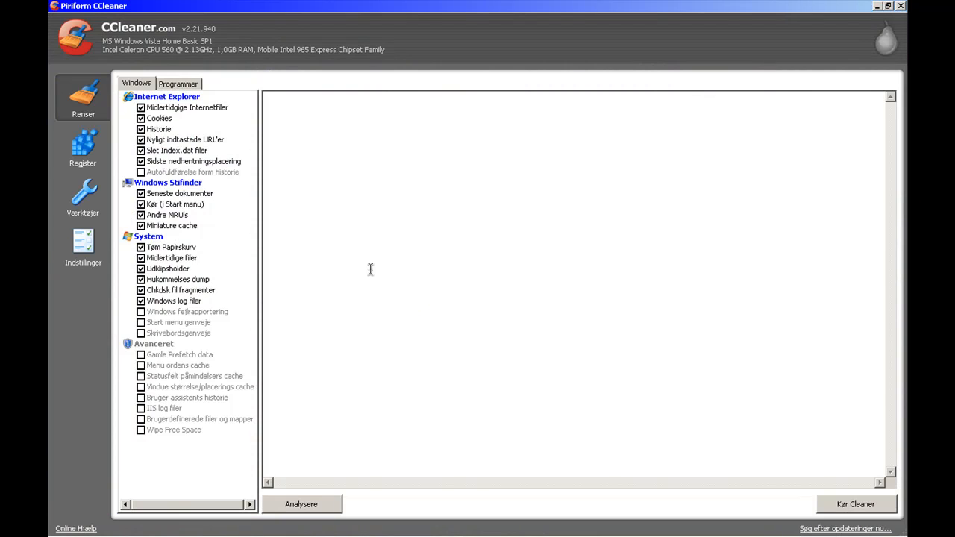
mouse_move(854, 510)
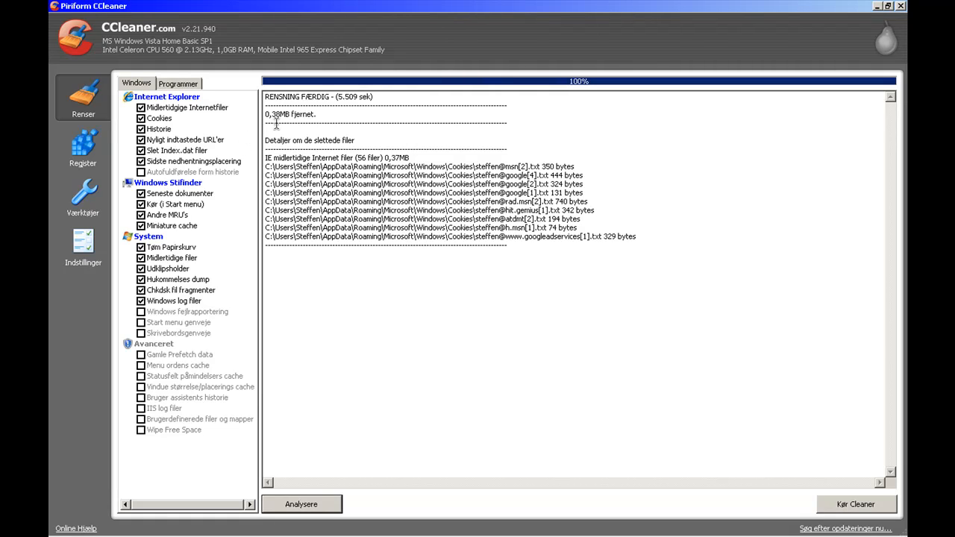
mouse_move(847, 522)
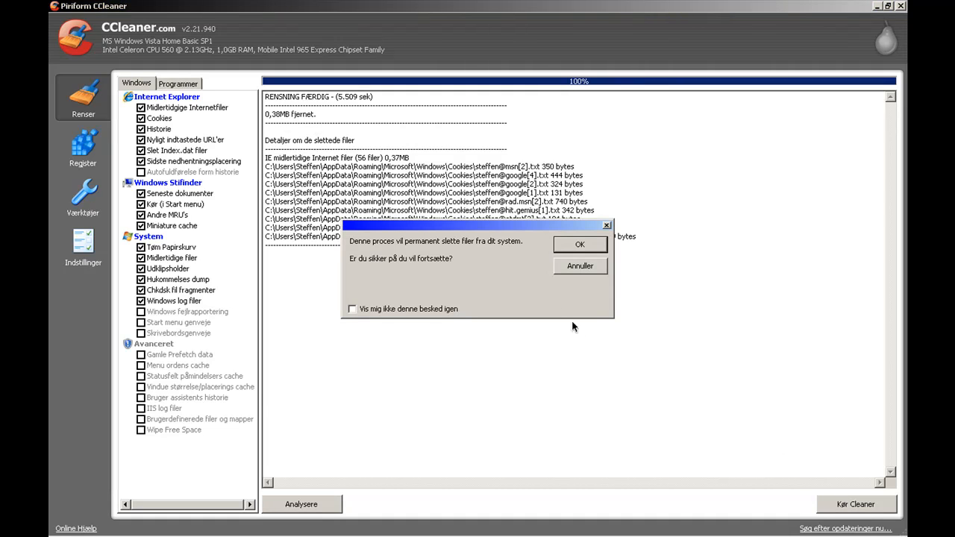
Confirm the warning to permanently delete the checked files, freeing about 0.38 MB
left_click(579, 244)
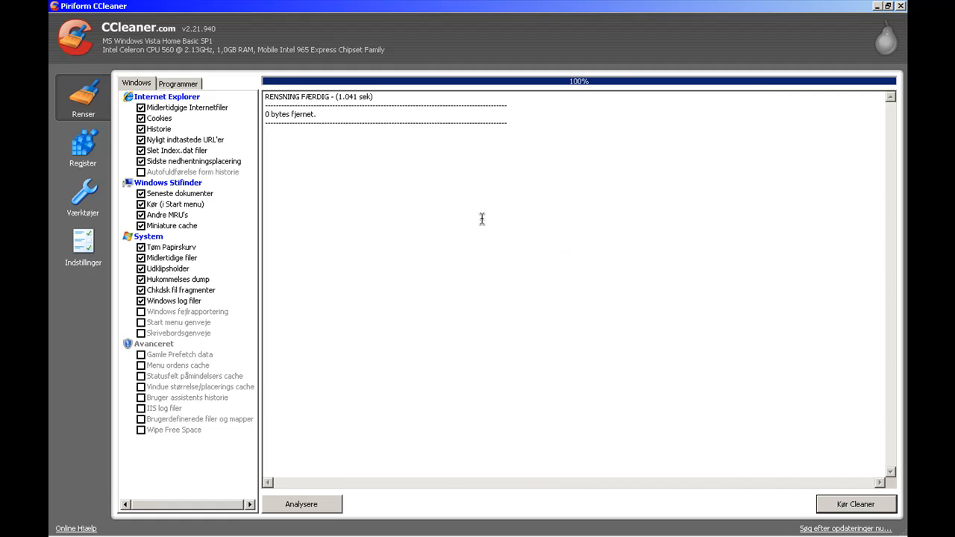